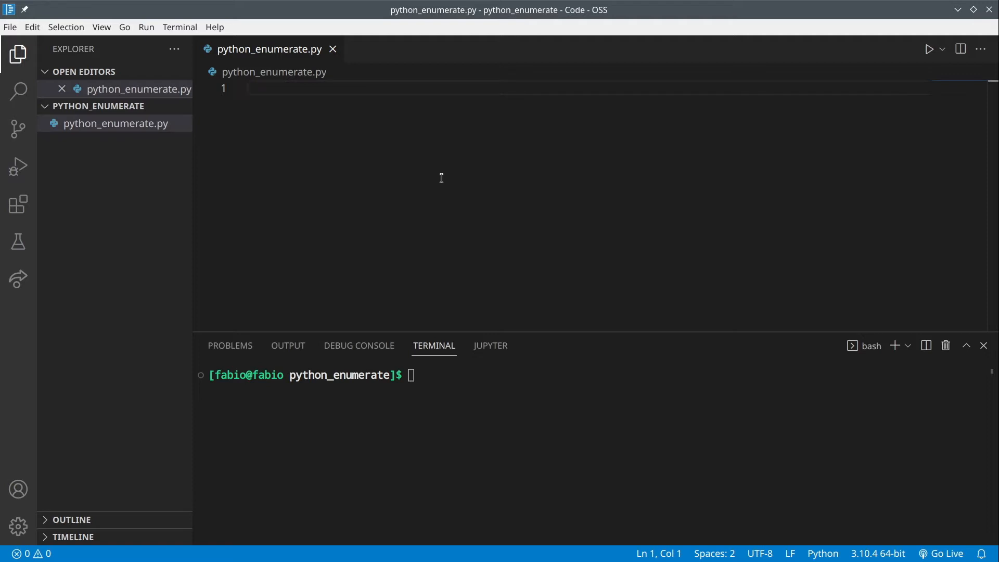
Write my_list = ['Item1', 'Item2', 'Item3'] and begin a print line below it
type("my")
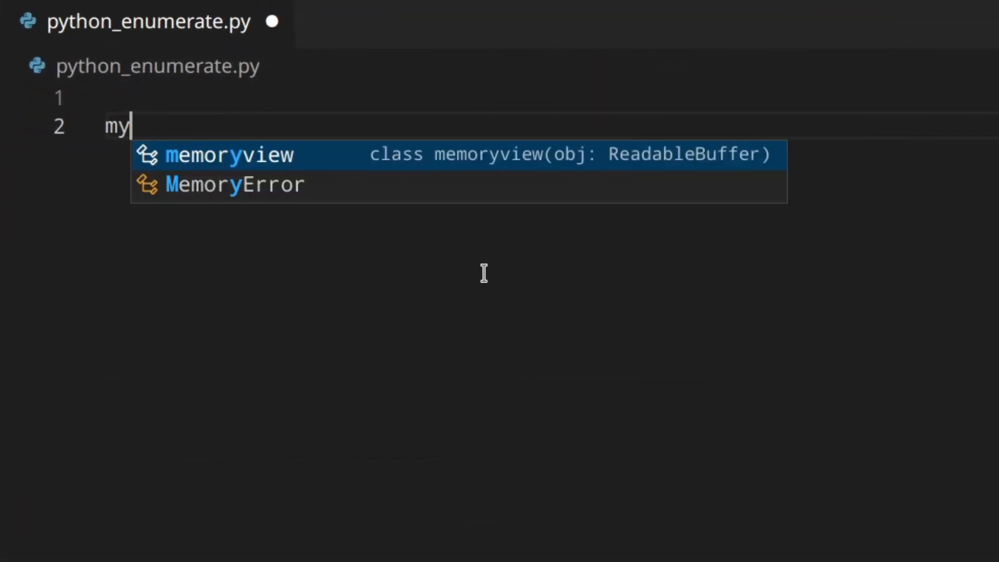
type("_list =")
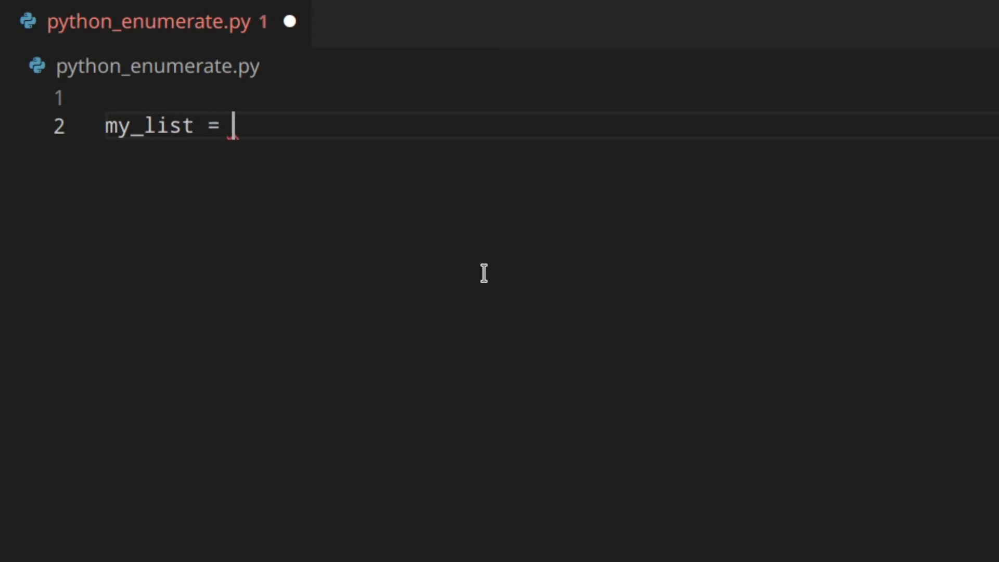
type("['Ite'")
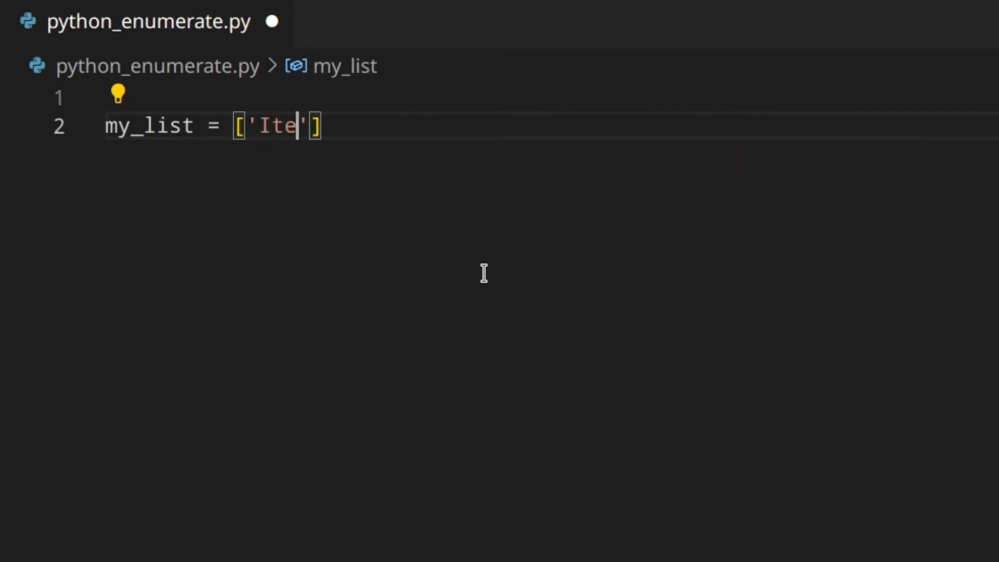
type("m1', 'I")
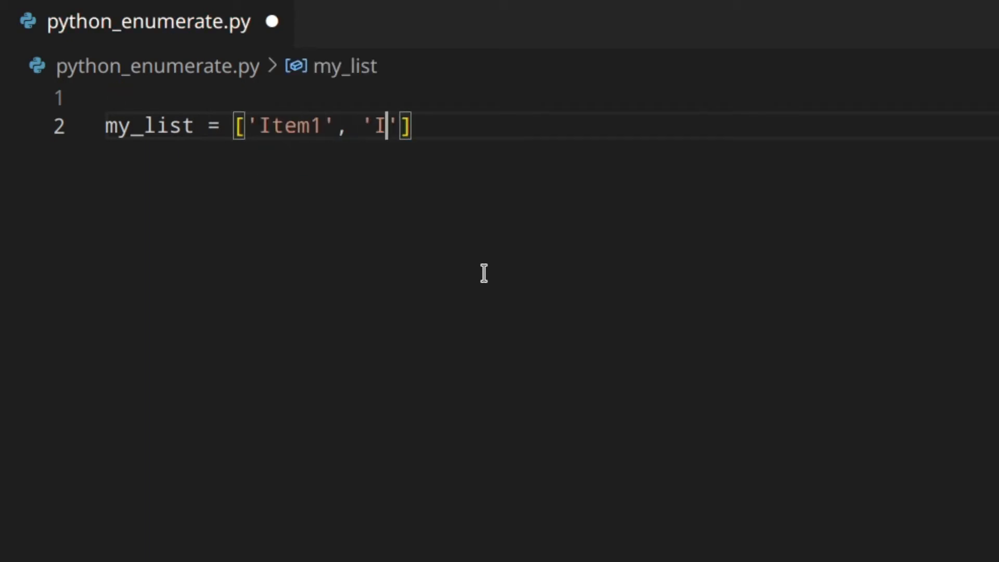
type("tem2',")
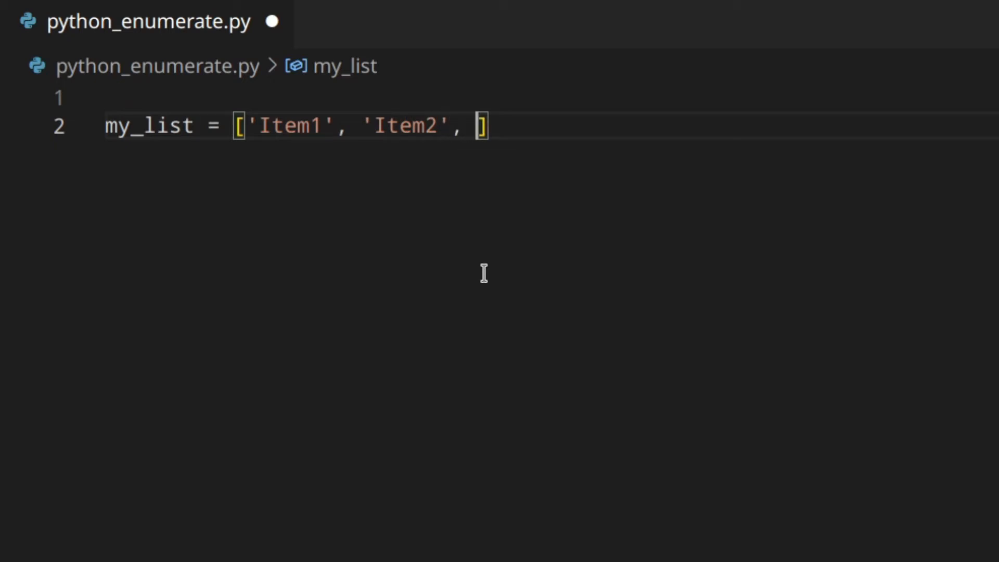
type("'Imte'")
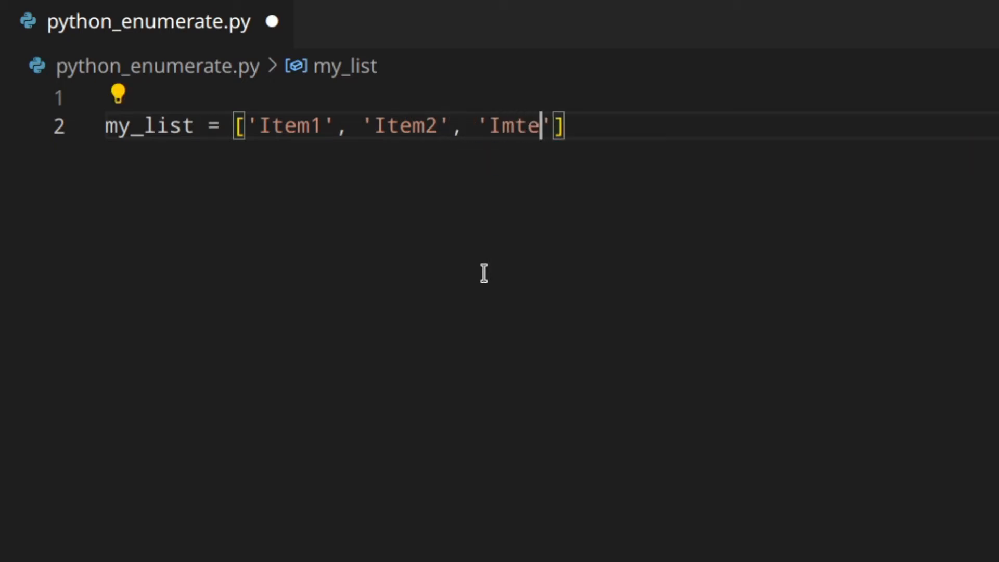
type("Item3")
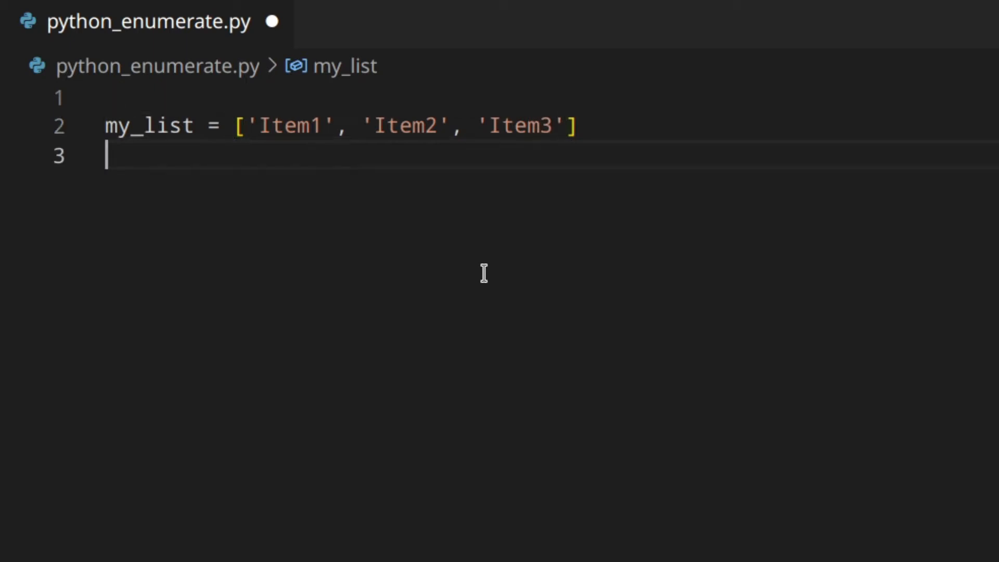
type("print(enum")
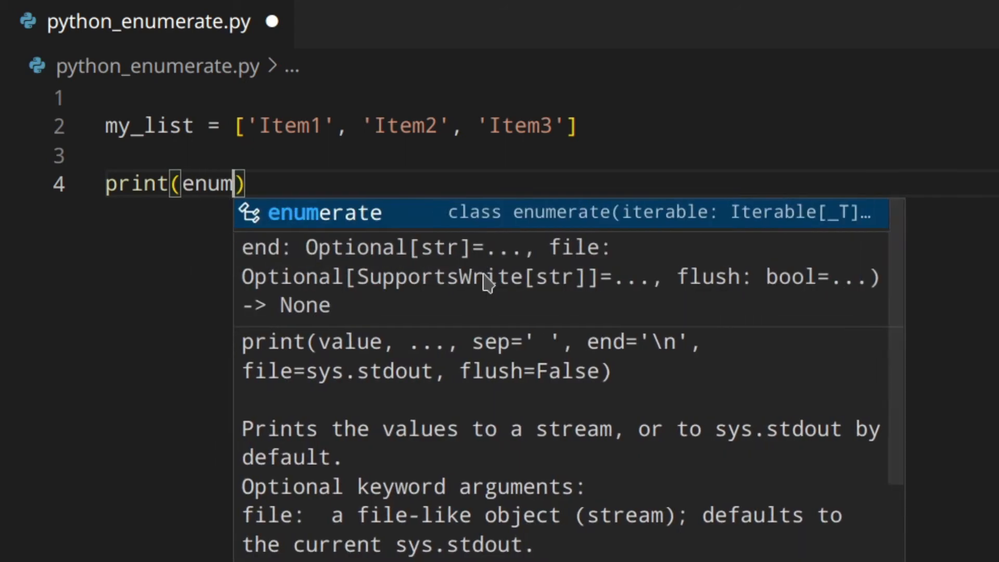
Write print(enumerate(my_list)) and print(list(enumerate(my_list))) lines
type("erate(m")
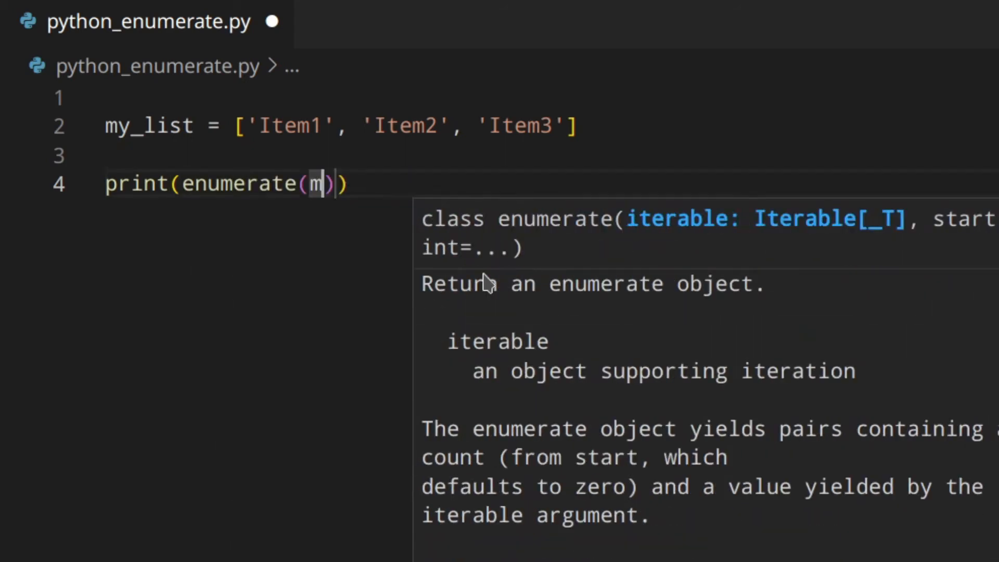
type("y_list")
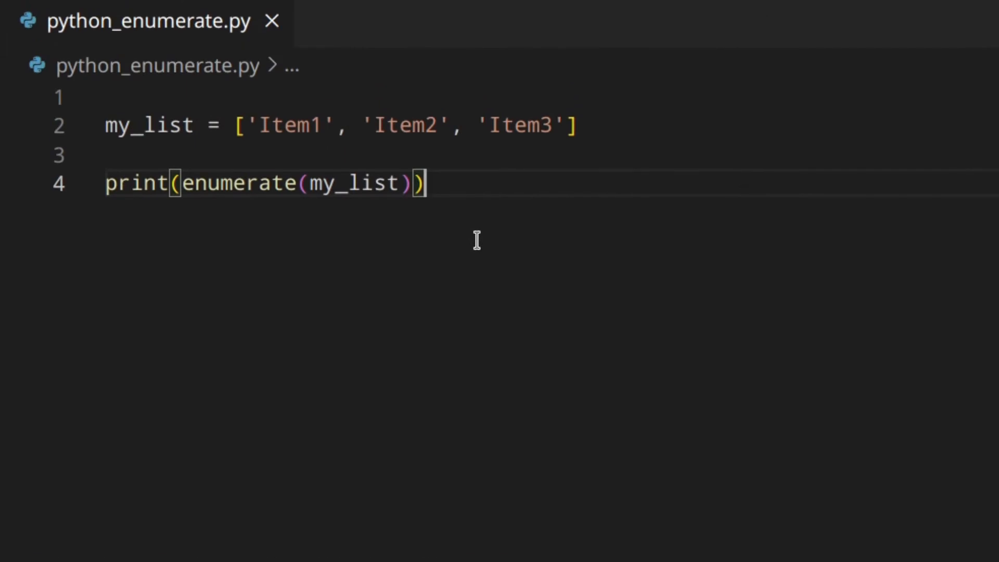
type("print(list(enumerate(iterable")
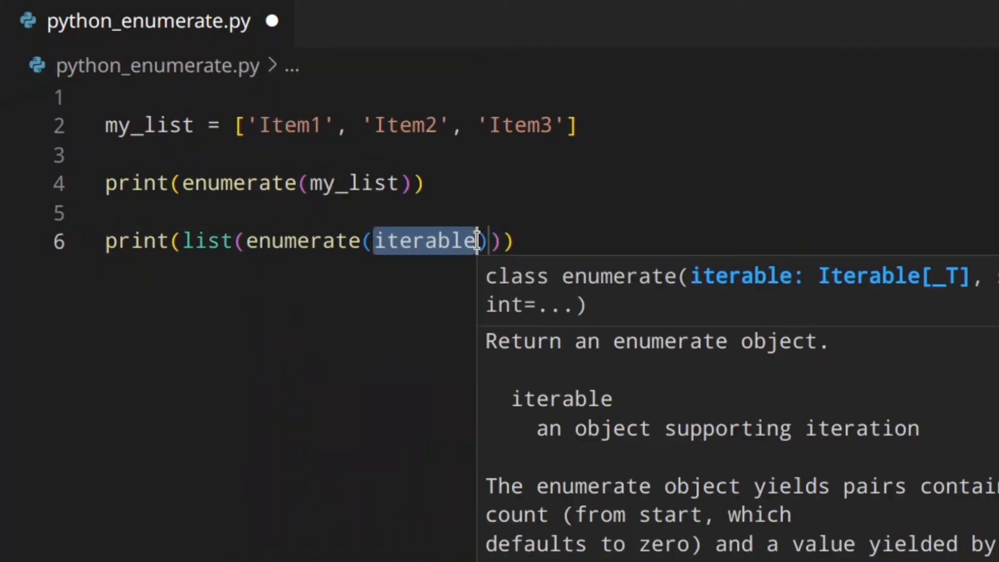
type("my")
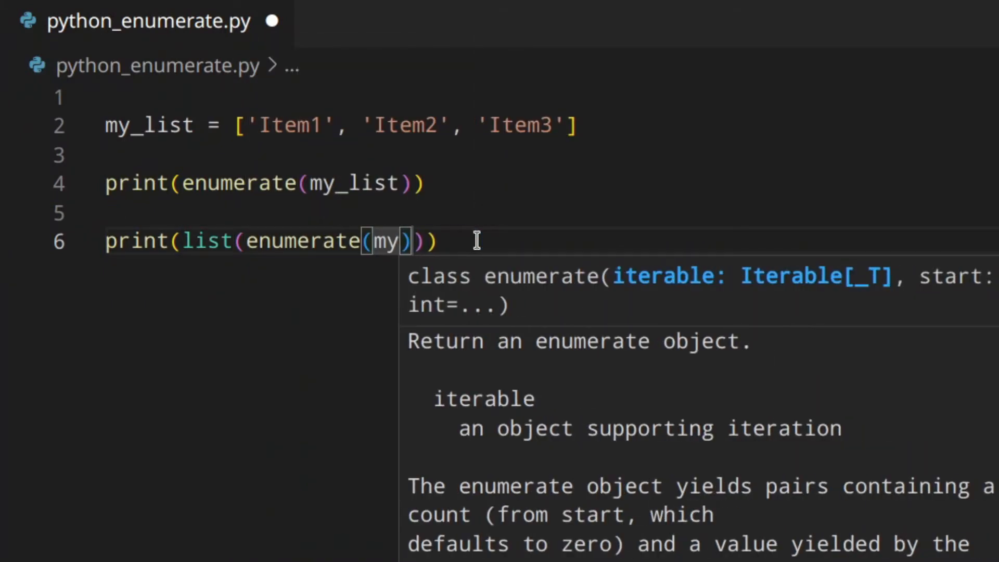
type("_list")
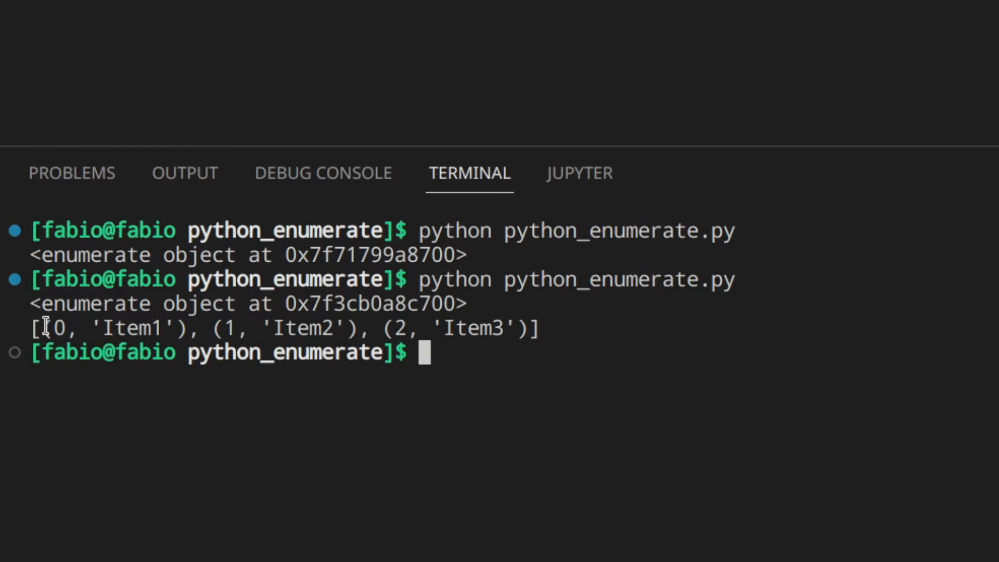
Highlight the printed list of numbered pairs in the terminal output
left_click_drag(48, 329, 191, 328)
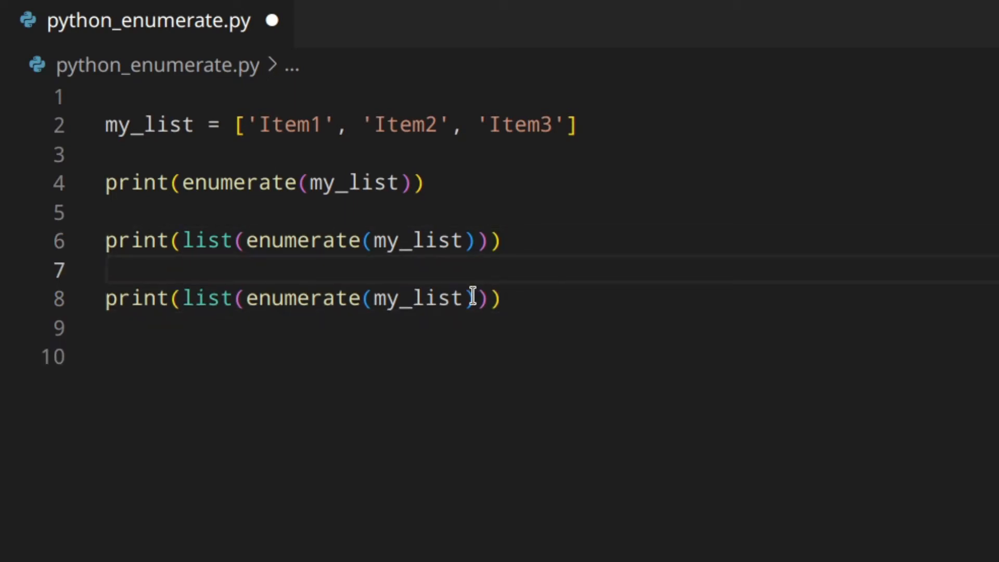
Add start=10 to the copied enumerate print and move to the blank line 10
type(", start")
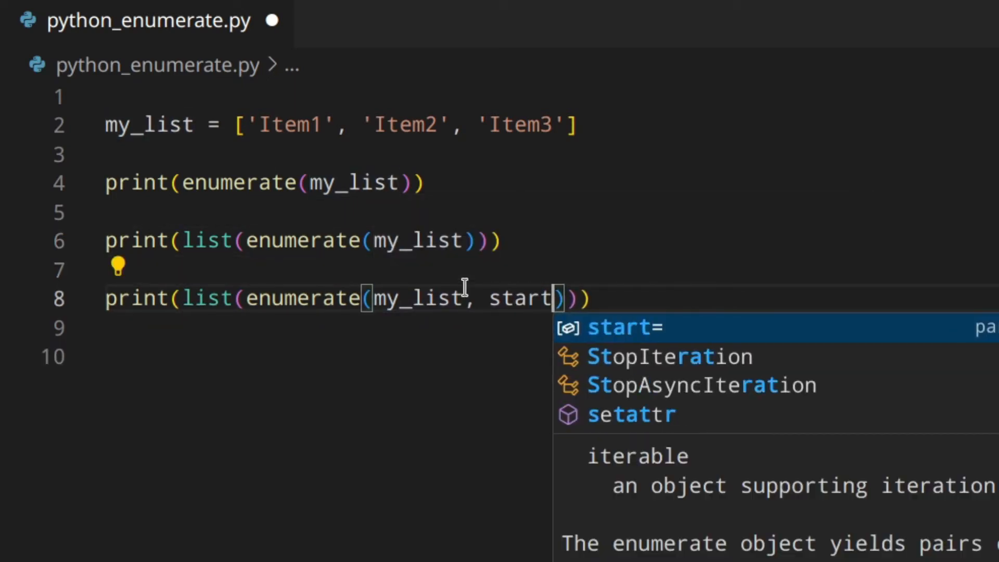
type("=10")
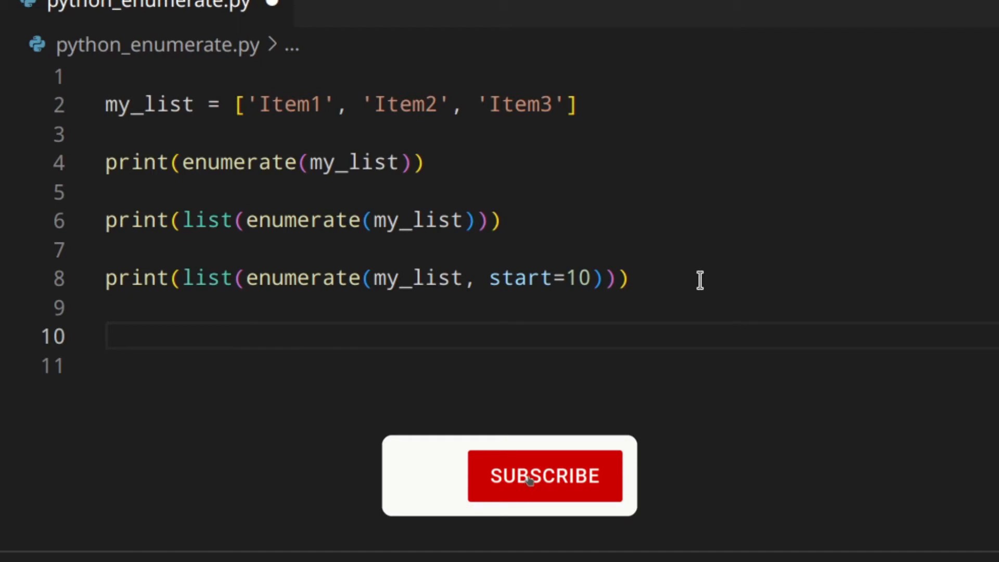
left_click(543, 476)
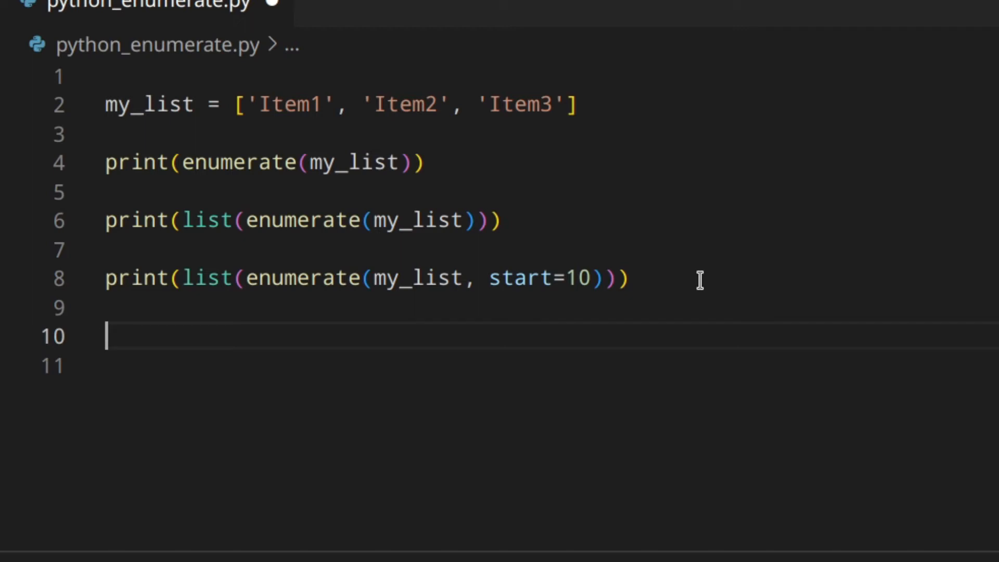
Comment out the three print lines
left_click_drag(106, 161, 628, 279)
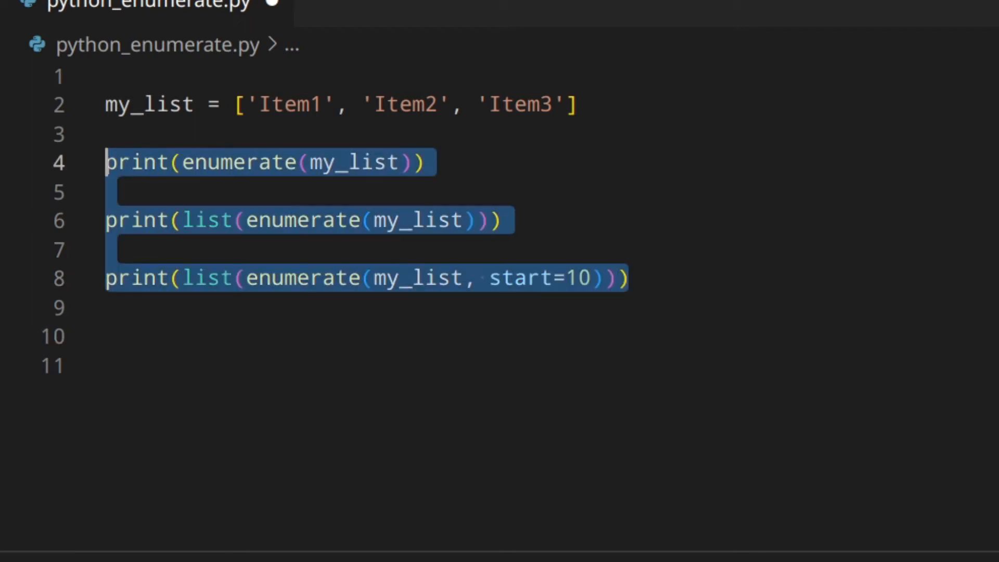
key("ctrl+/")
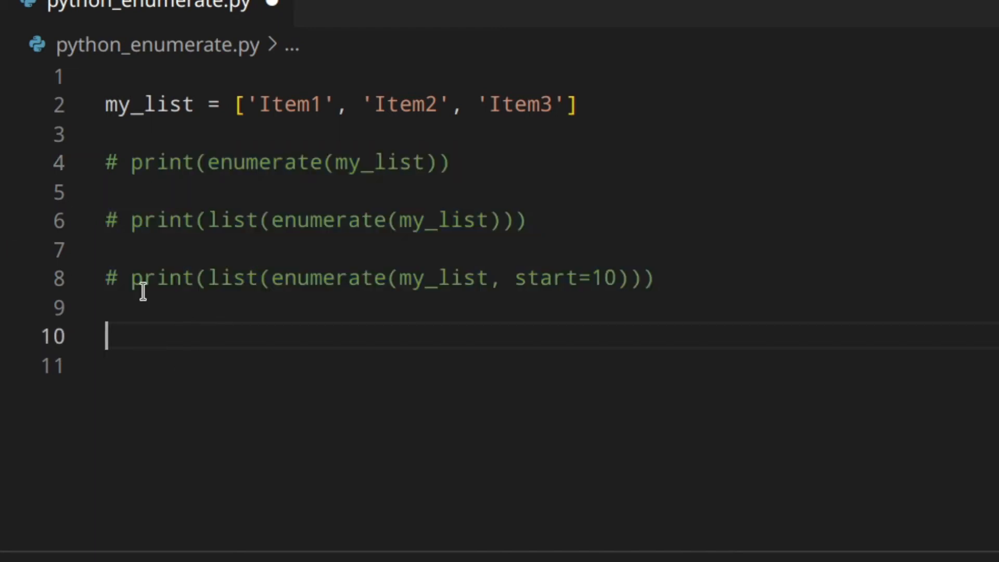
Assign enumerate_obj = enumerate(my_list, start=1) on line 10
type("enu")
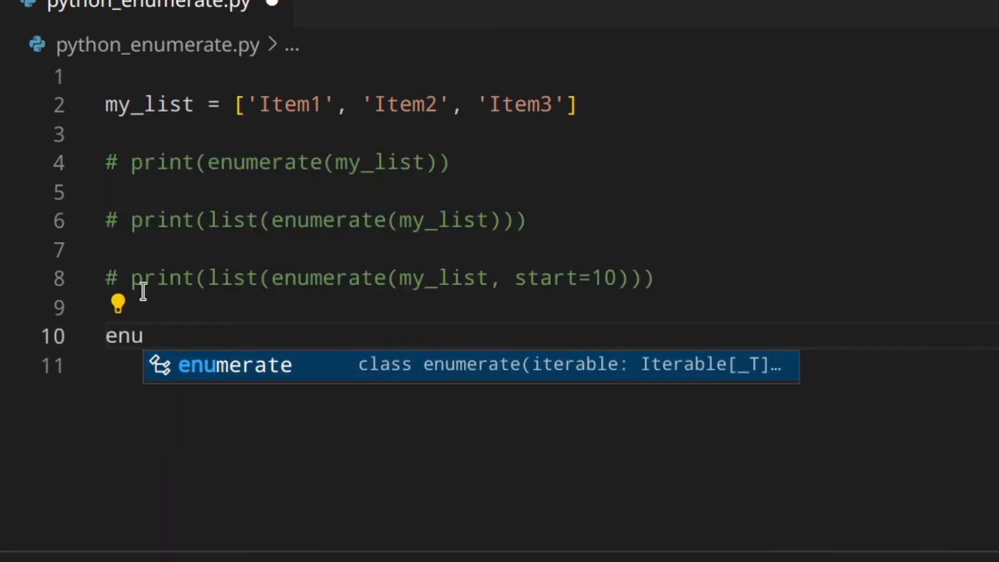
key("Tab")
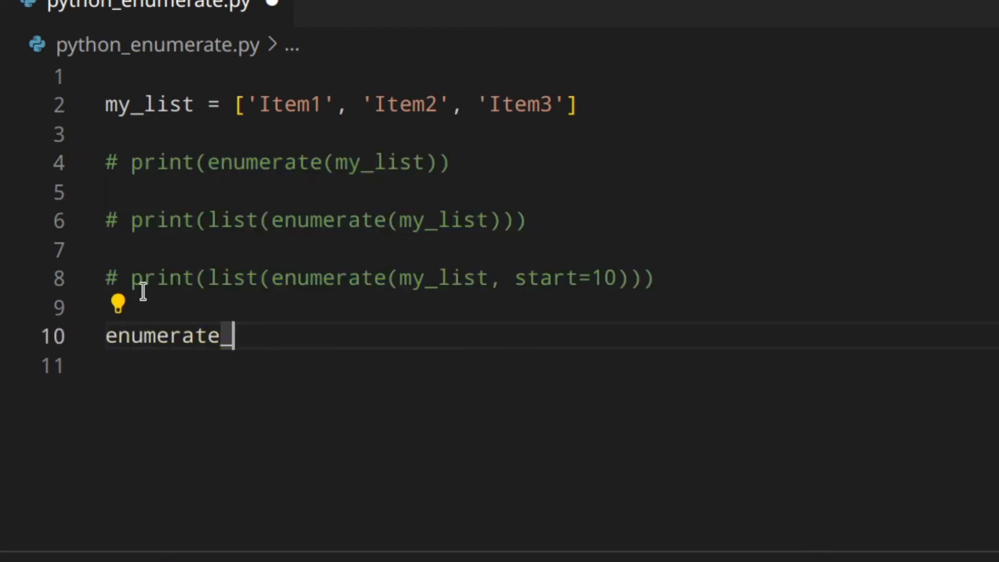
type("_obj =")
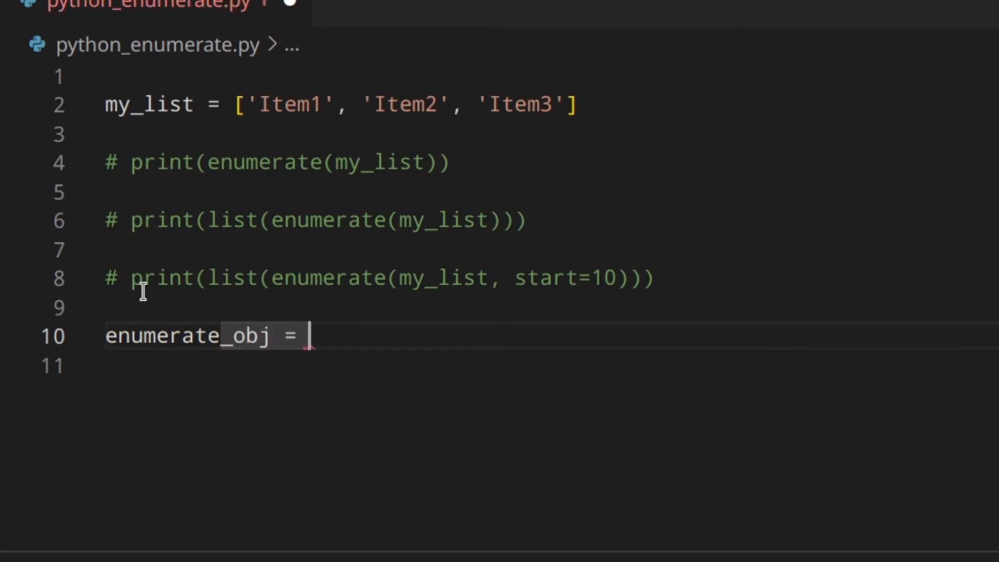
type("enumera")
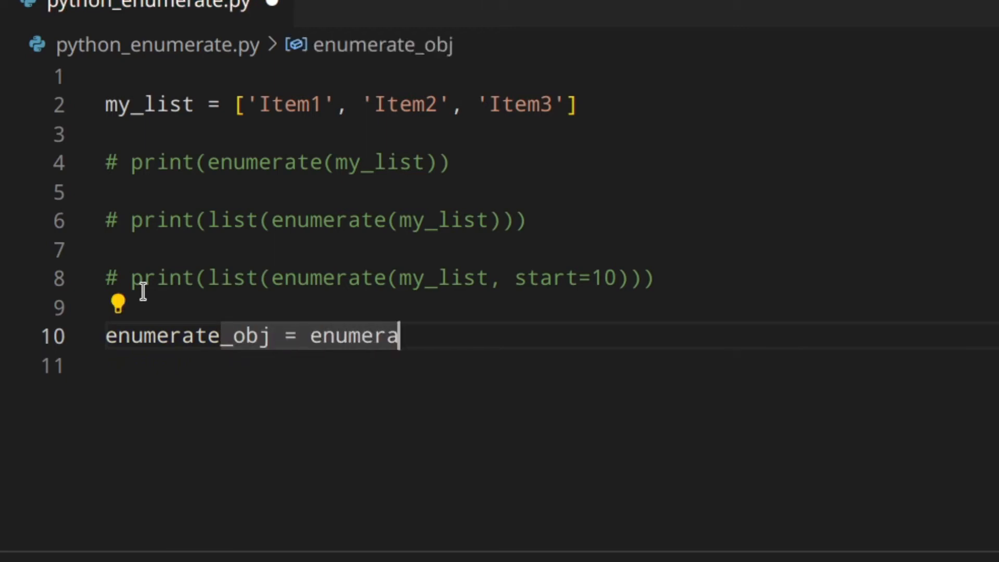
type("te(my_list")
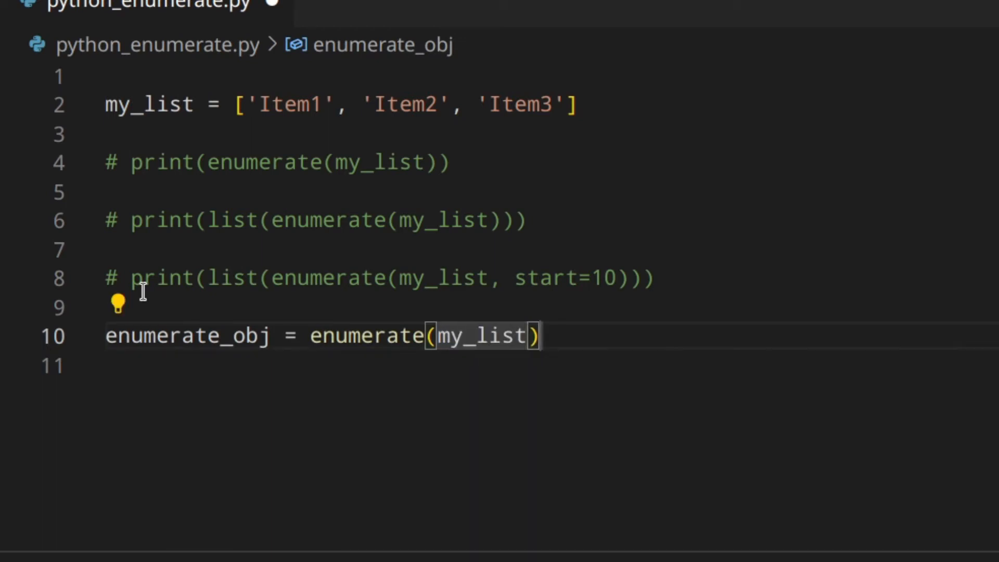
type(", start1")
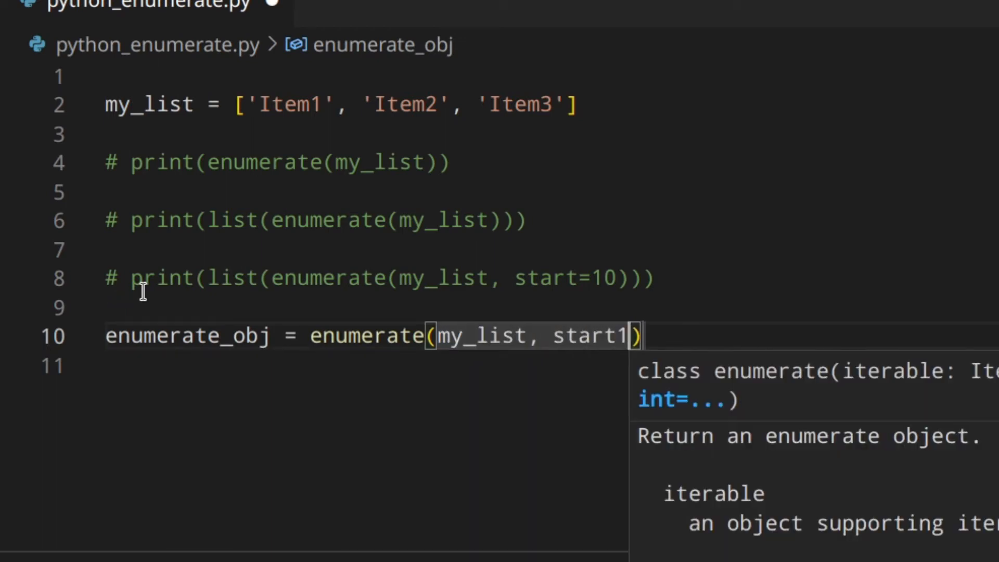
type("=")
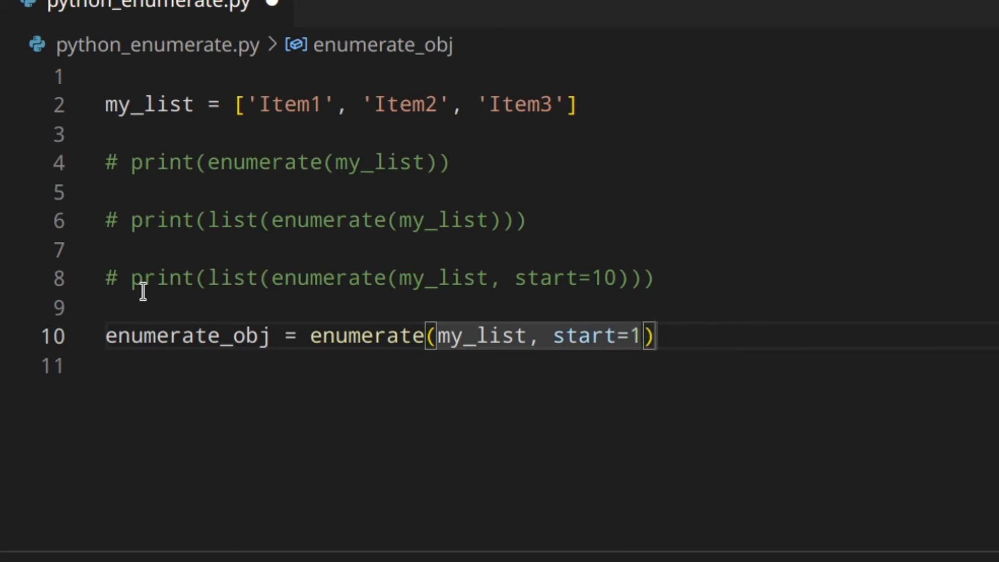
Write a for item loop that prints an f-string starting with {item[0]}
type("for i")
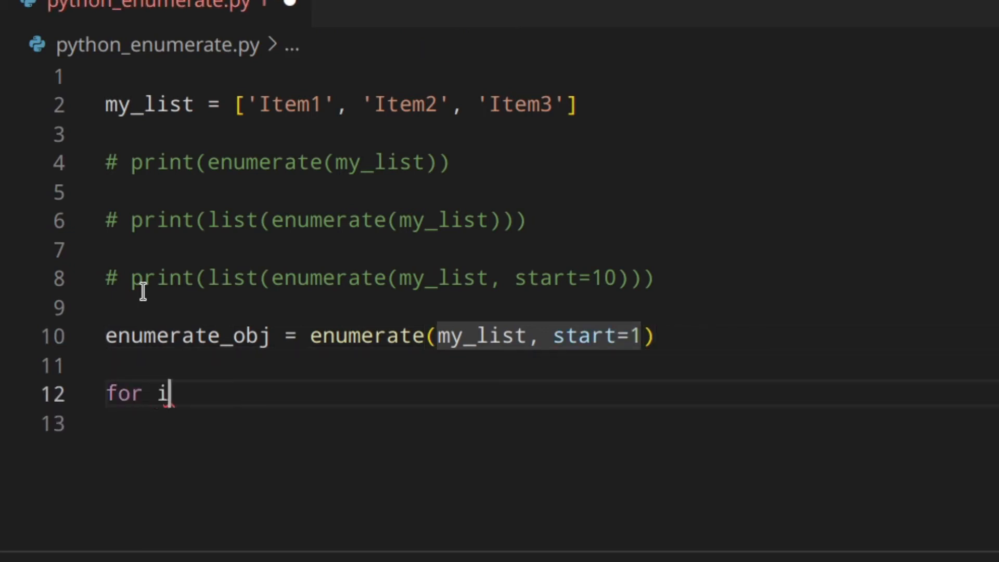
type("tem")
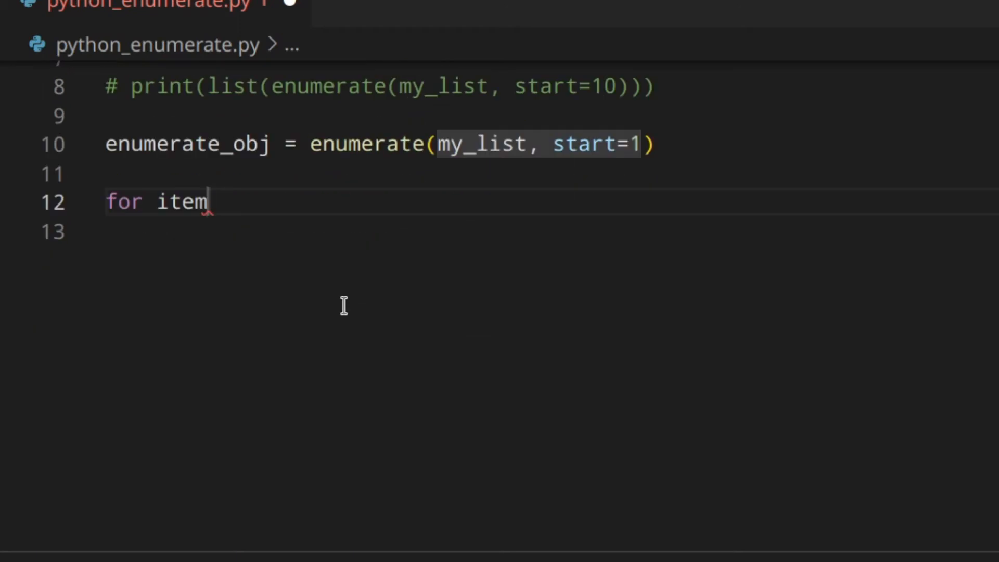
type("in enumerate_obj:")
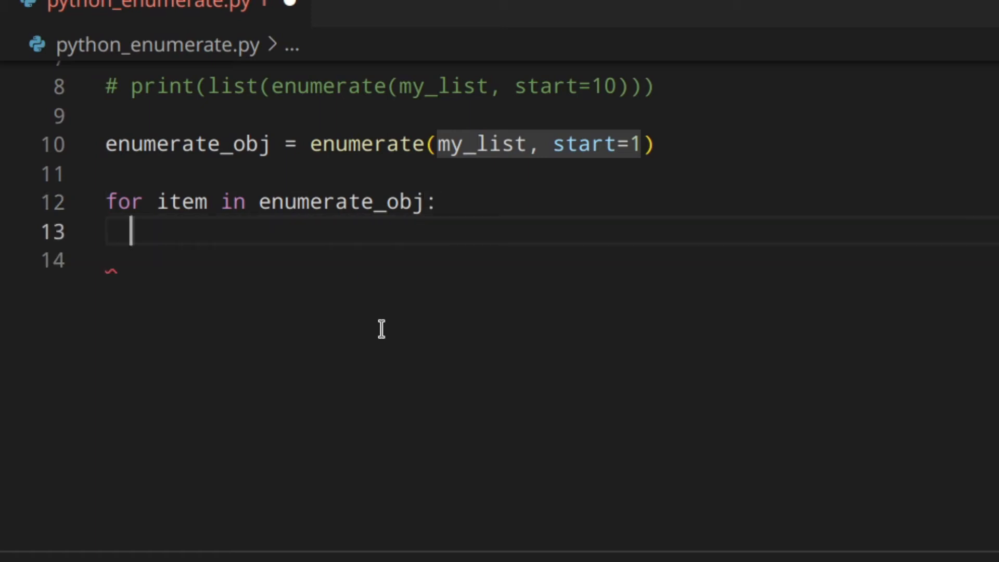
type("print(f")
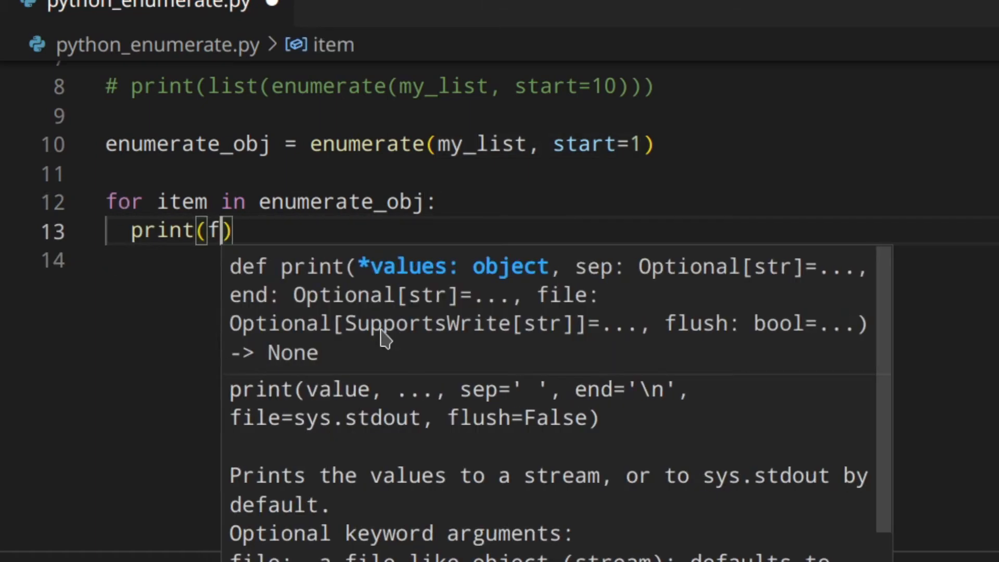
type("''")
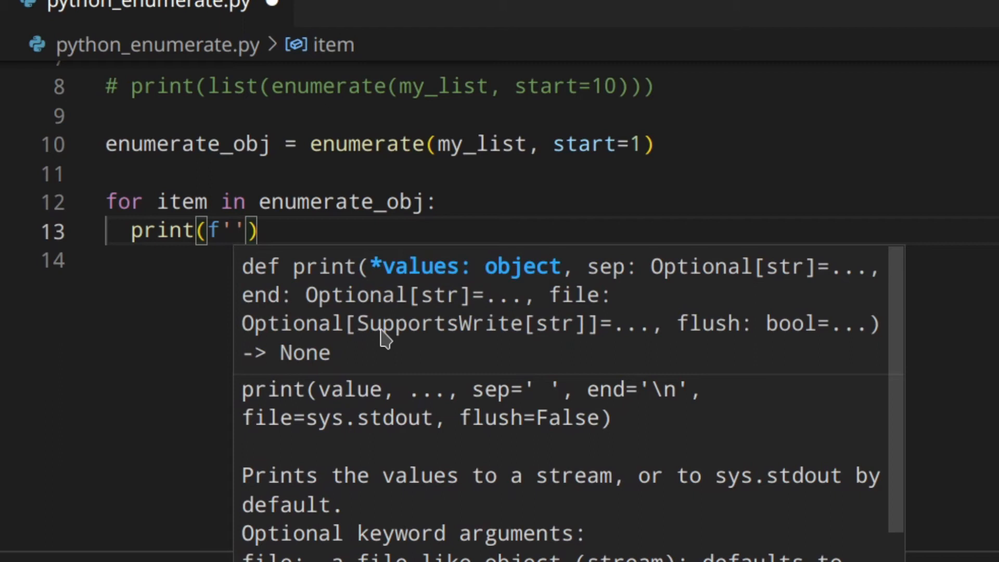
type("{item}")
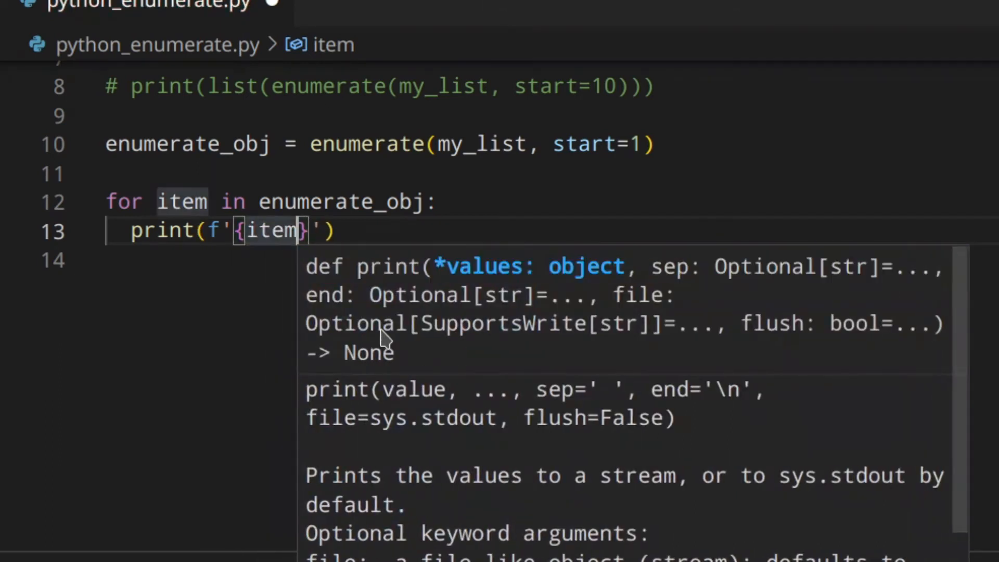
type("[0]")
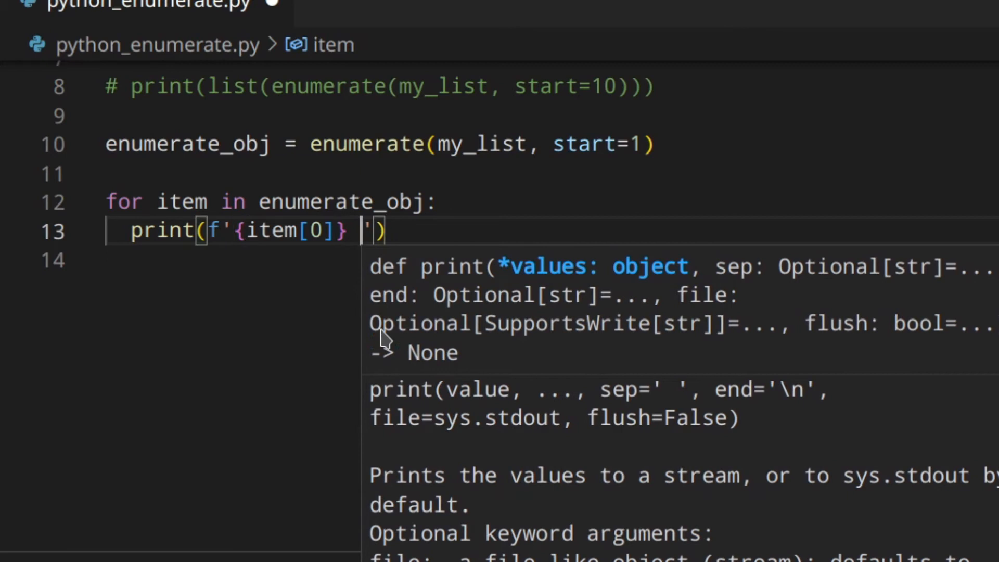
Finish the f-string as {item[0]} - {item[1]} and loop over enumerate(my_list, start=1)
type("- {}")
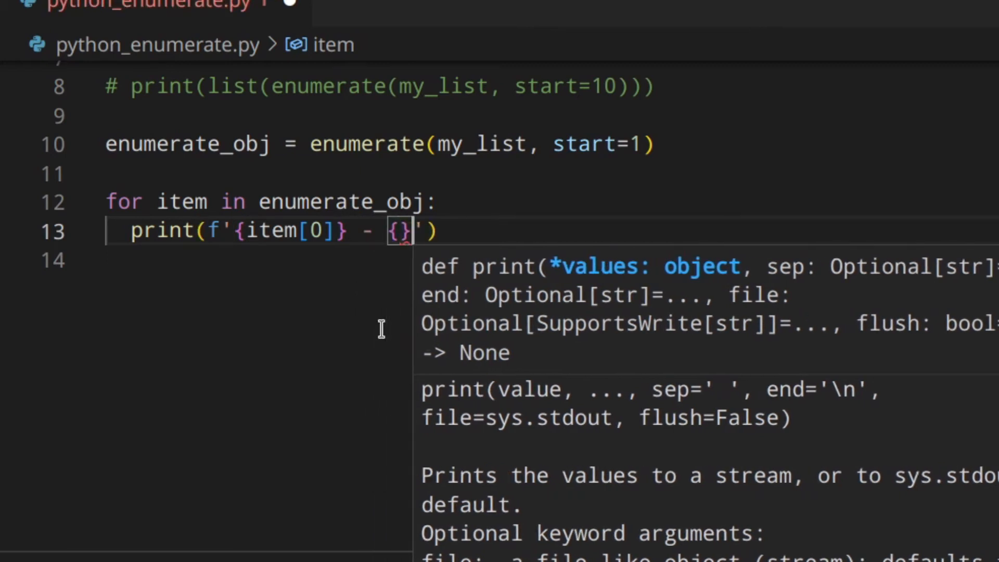
type("item")
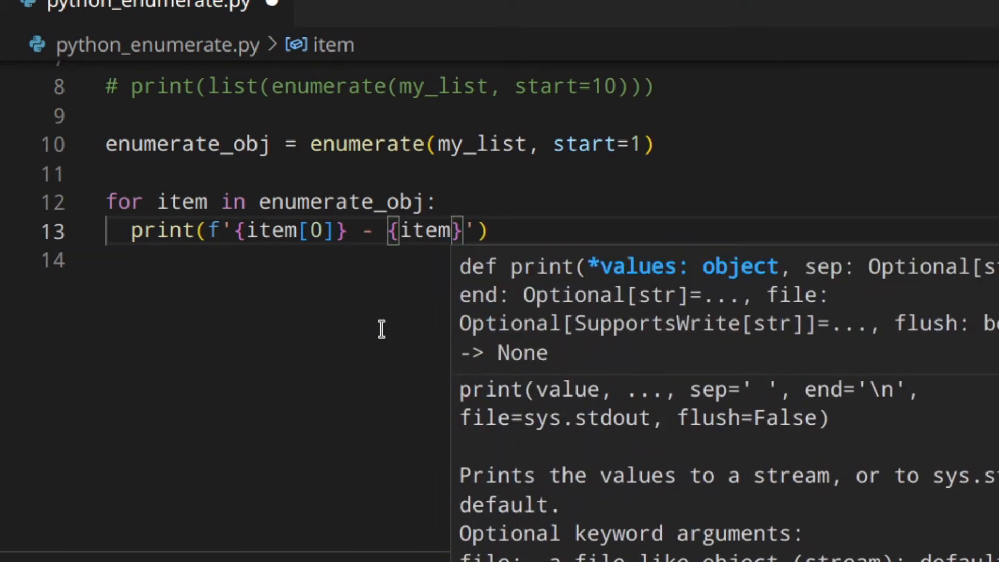
type("[1]")
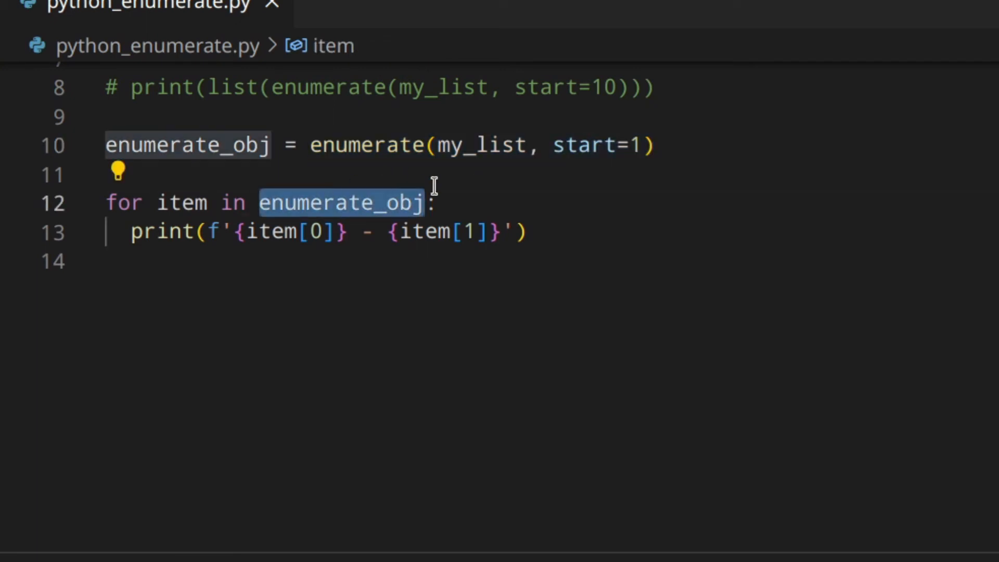
type("enumerate(my_list, start=1)")
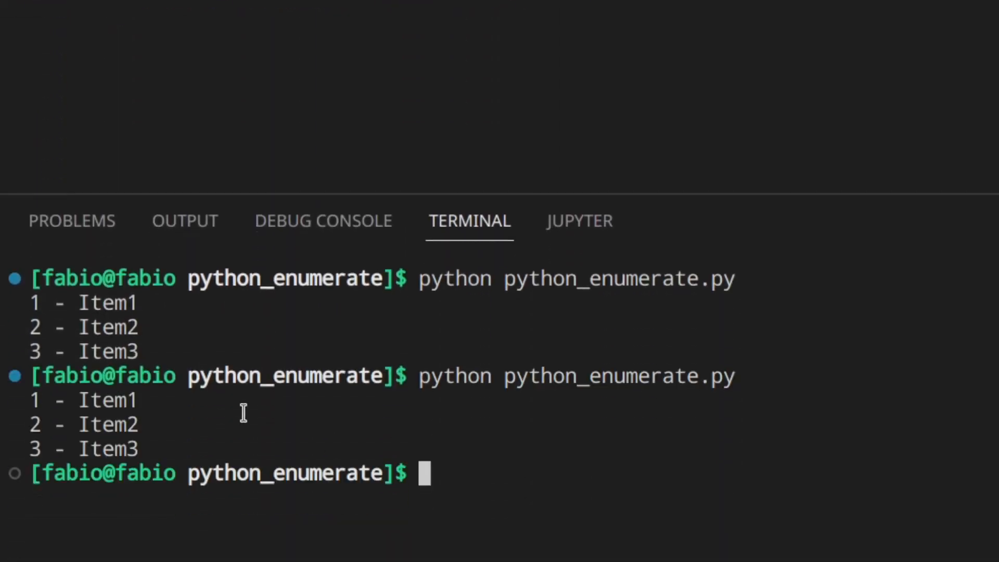
Clear the terminal before running the script
type("cle")
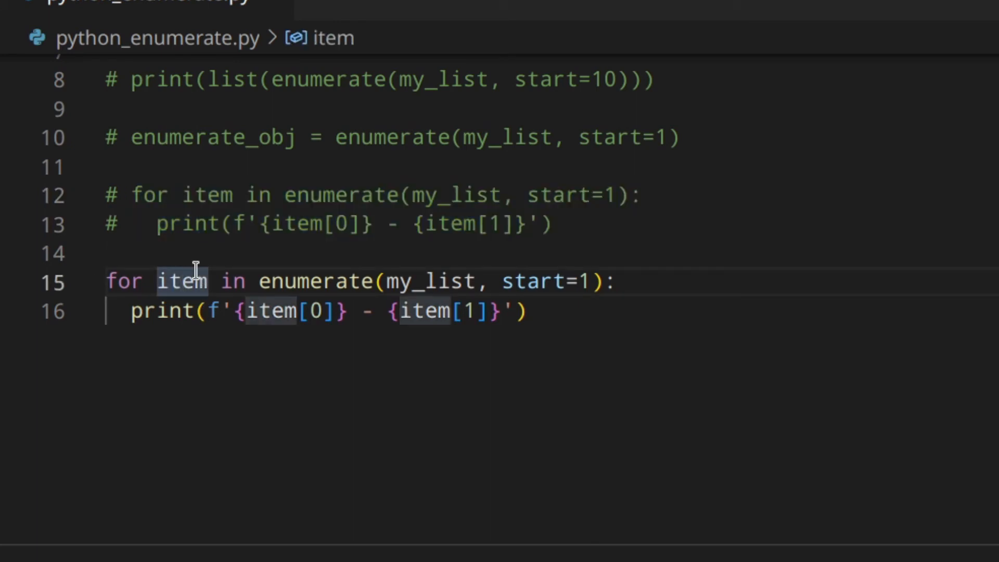
mouse_move(163, 281)
type("c")
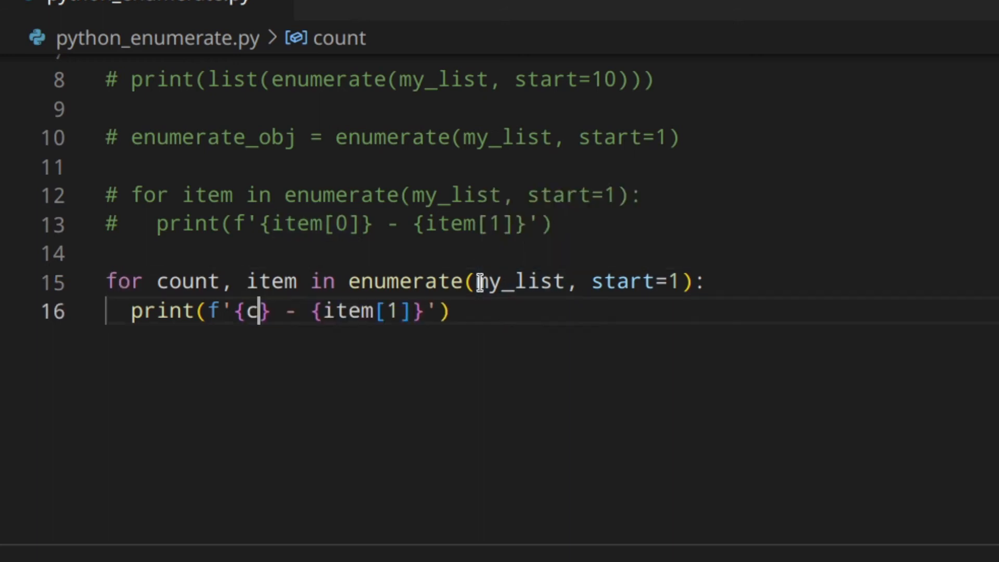
Write the loop header unpacking count, item from enumerate(my_list, start=1)
type("ount")
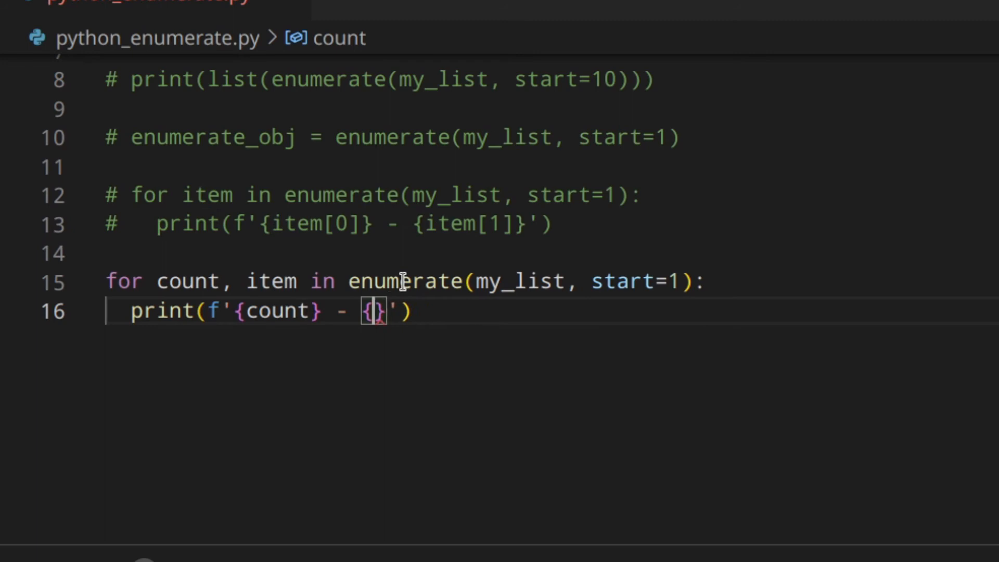
type("item")
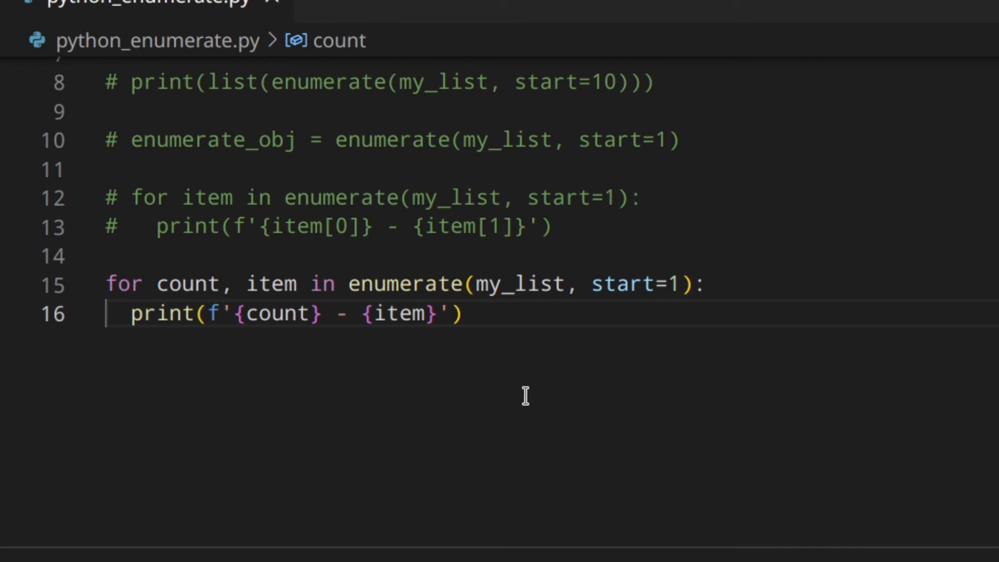
mouse_move(492, 312)
type("index")
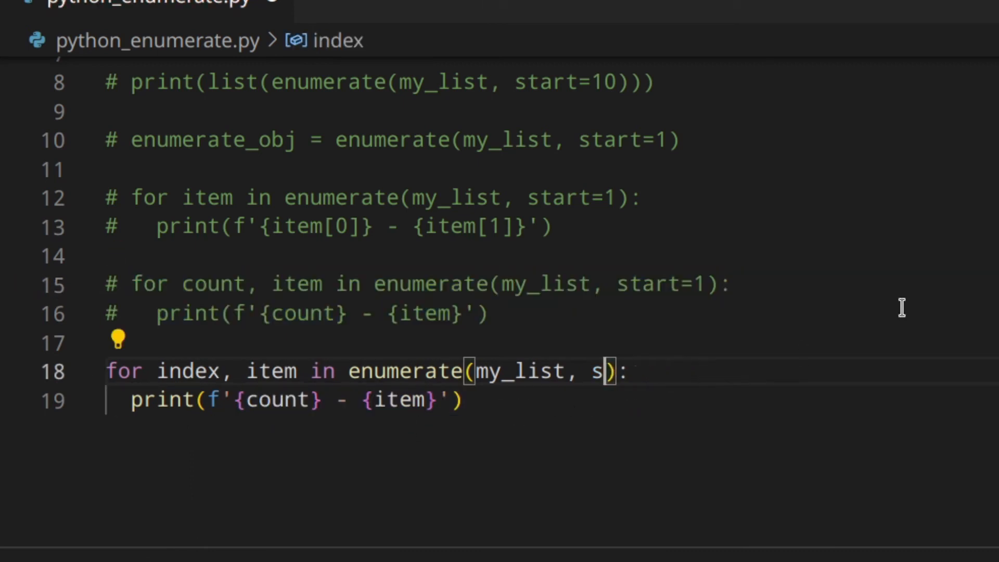
Drop the start argument and add if item == 'Item1': inside the index loop
key("Backspace")
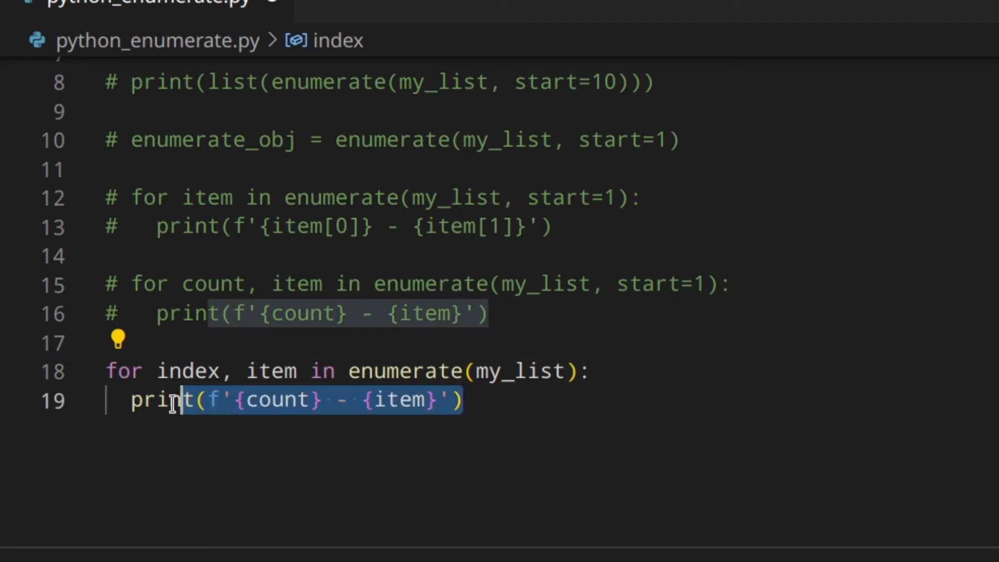
type("if item ==")
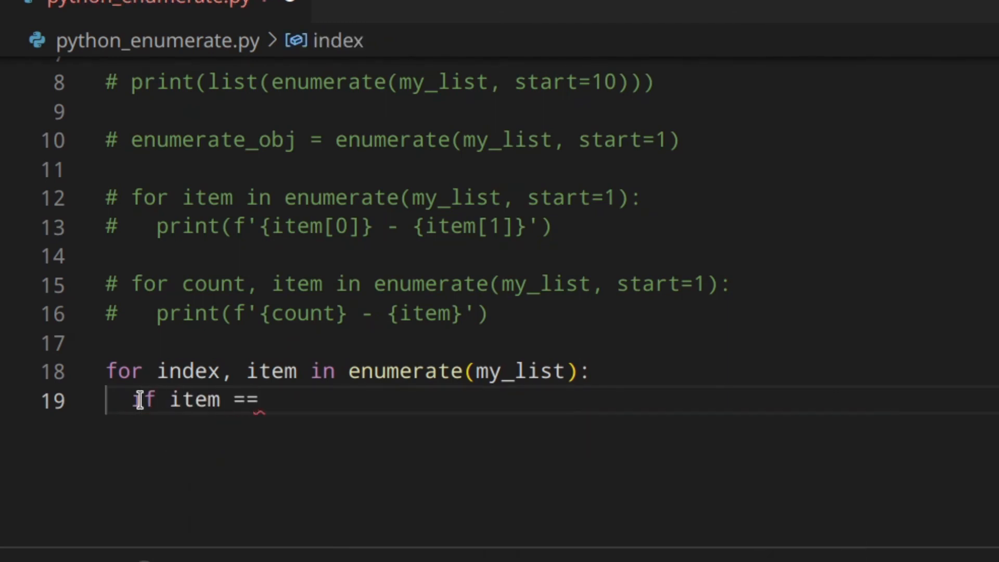
type("'Item1'")
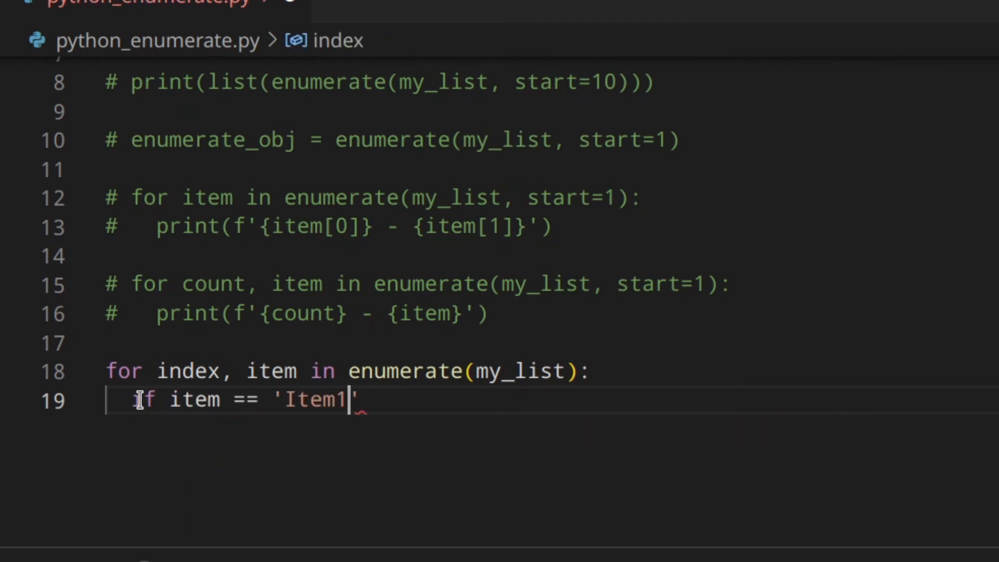
key("enter")
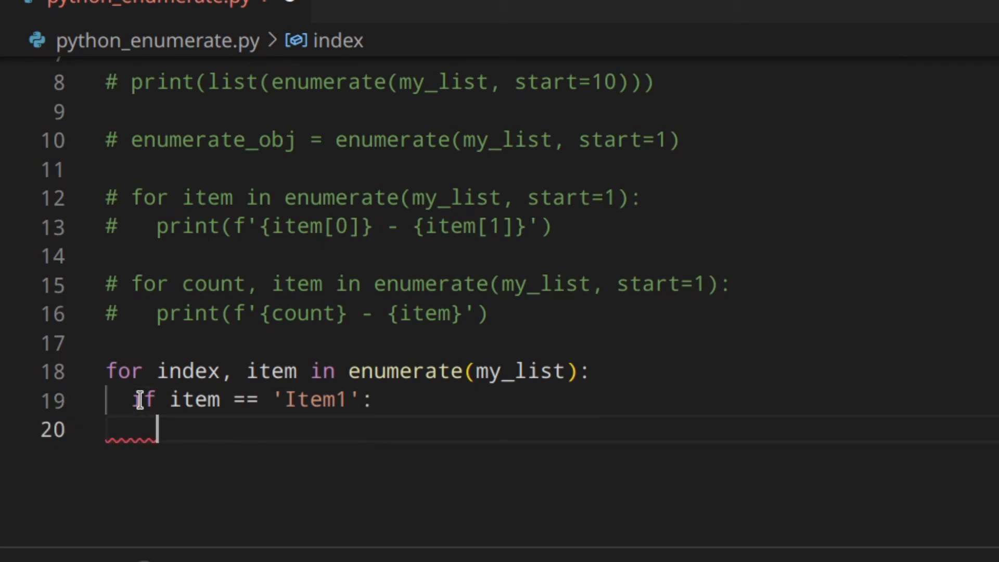
Assign my_list[index] = 'New Item' in the if body and finish the comparison
type("my_list")
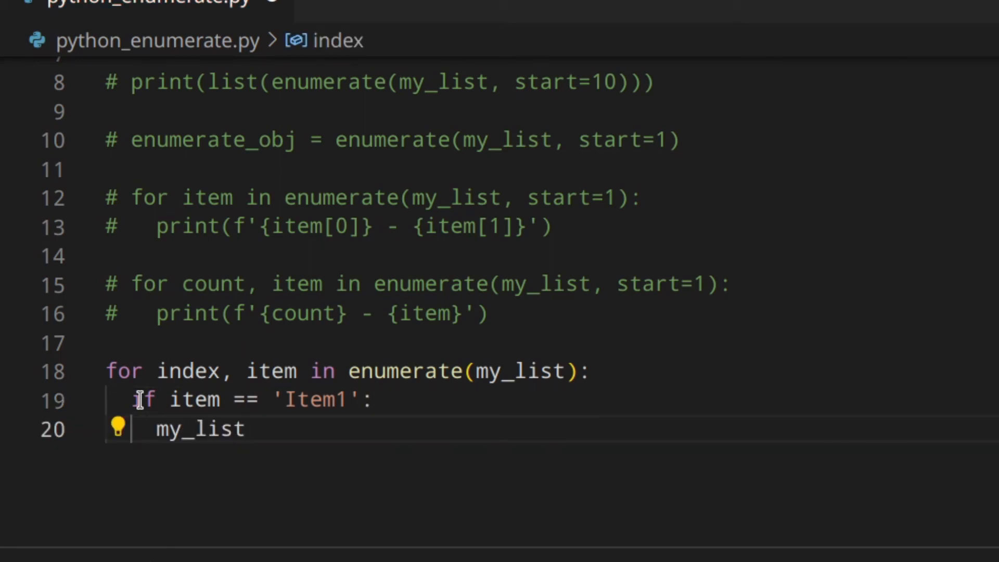
type("[index]")
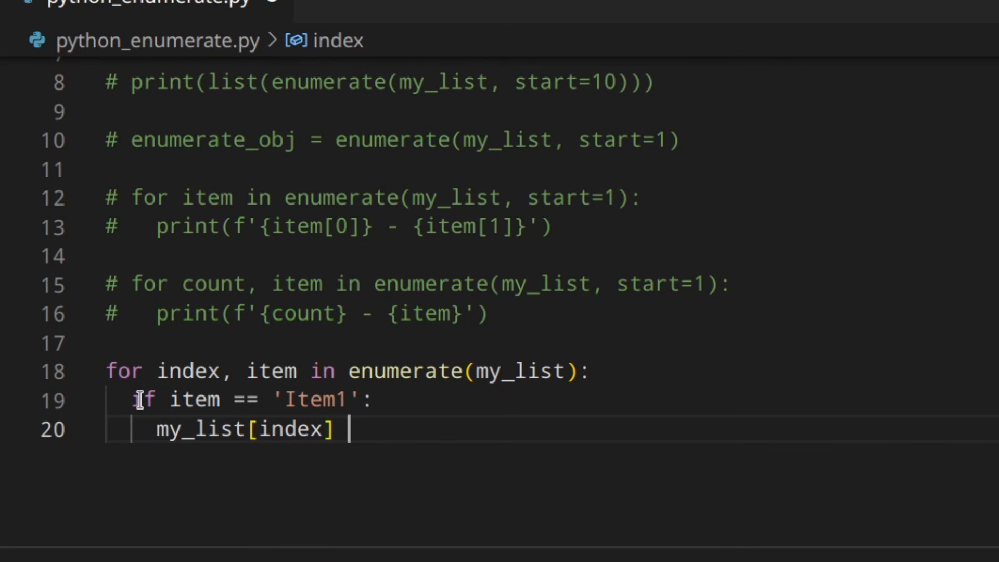
type("= 'New I'")
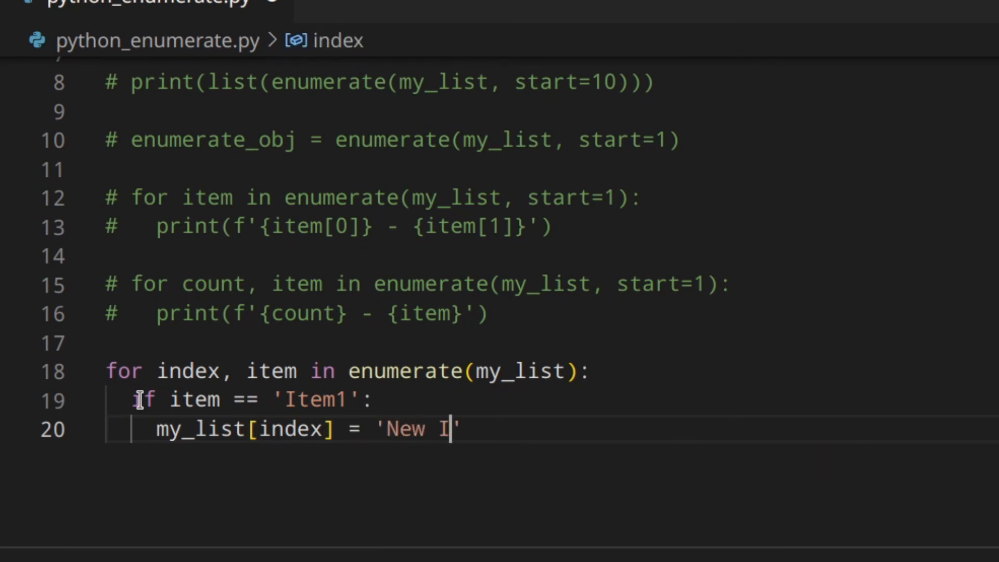
type("tem'")
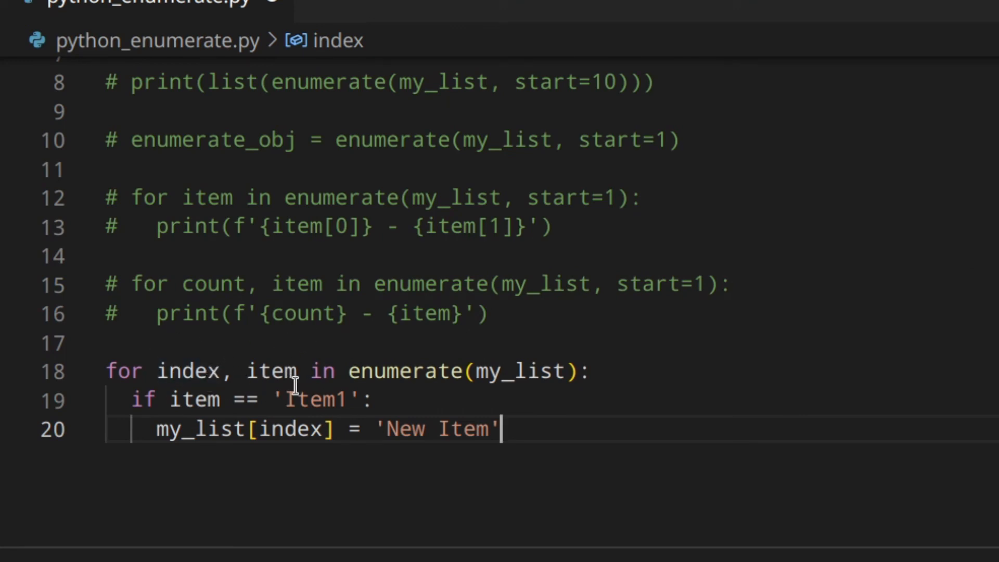
mouse_move(231, 349)
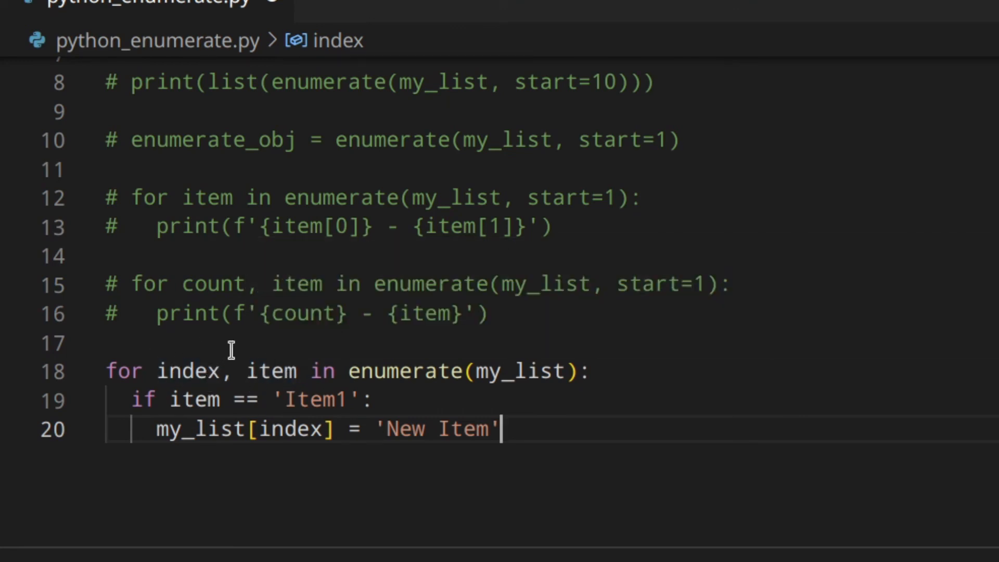
mouse_move(213, 370)
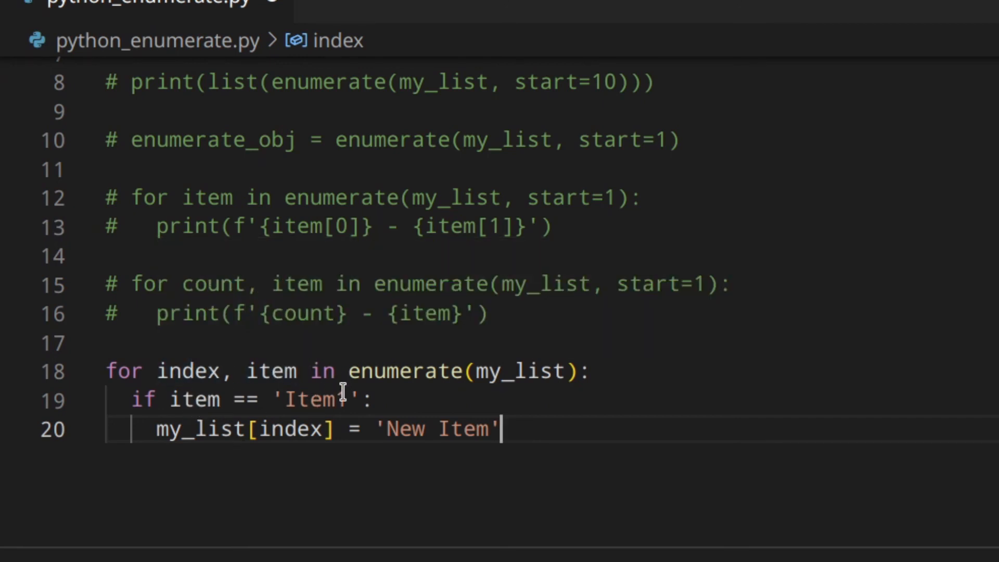
type("1")
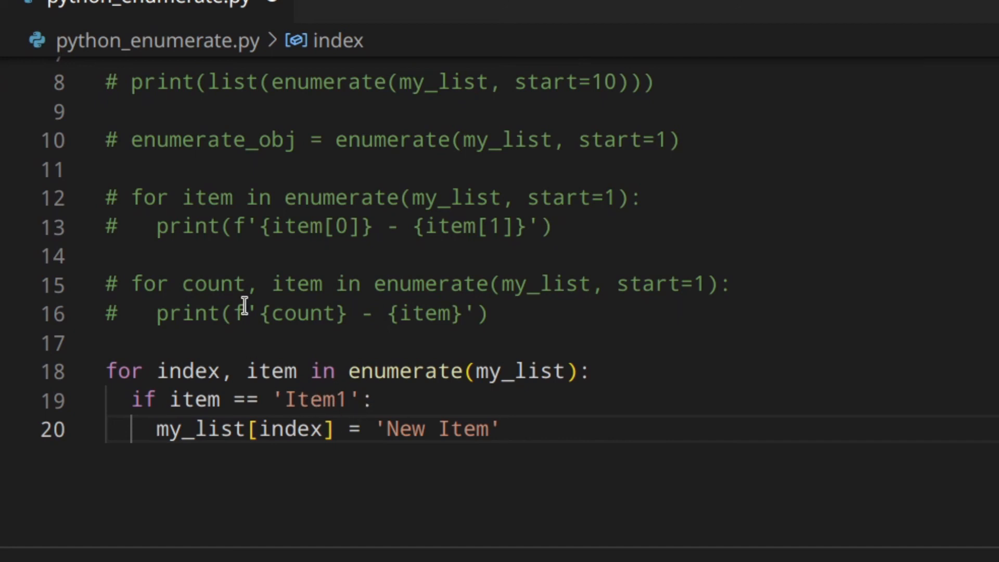
mouse_move(399, 400)
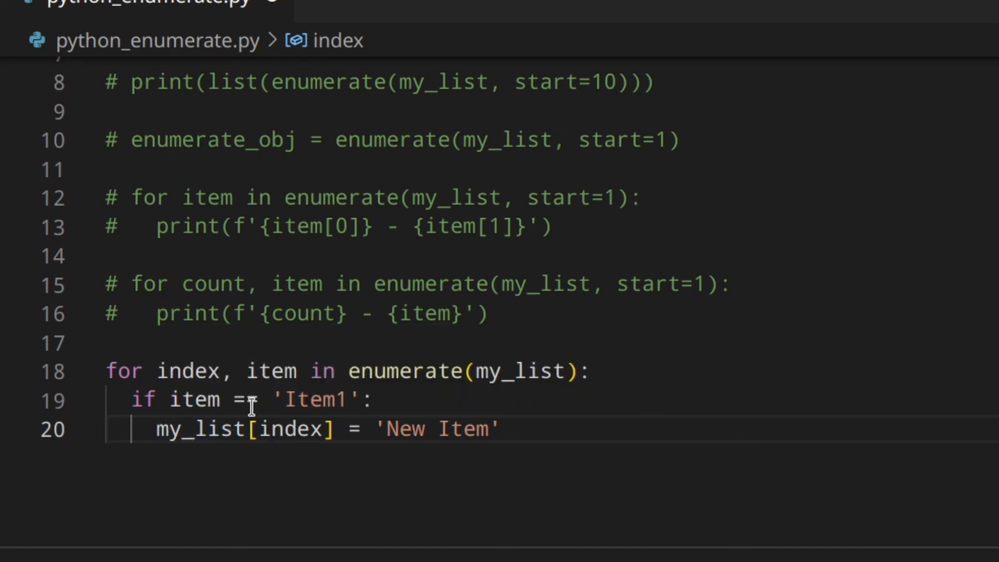
type("=")
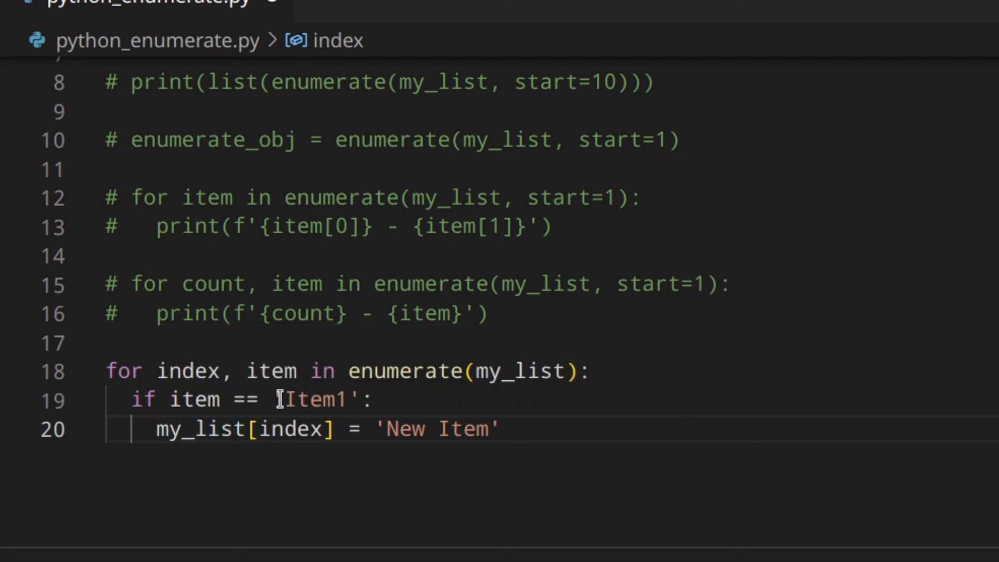
mouse_move(516, 449)
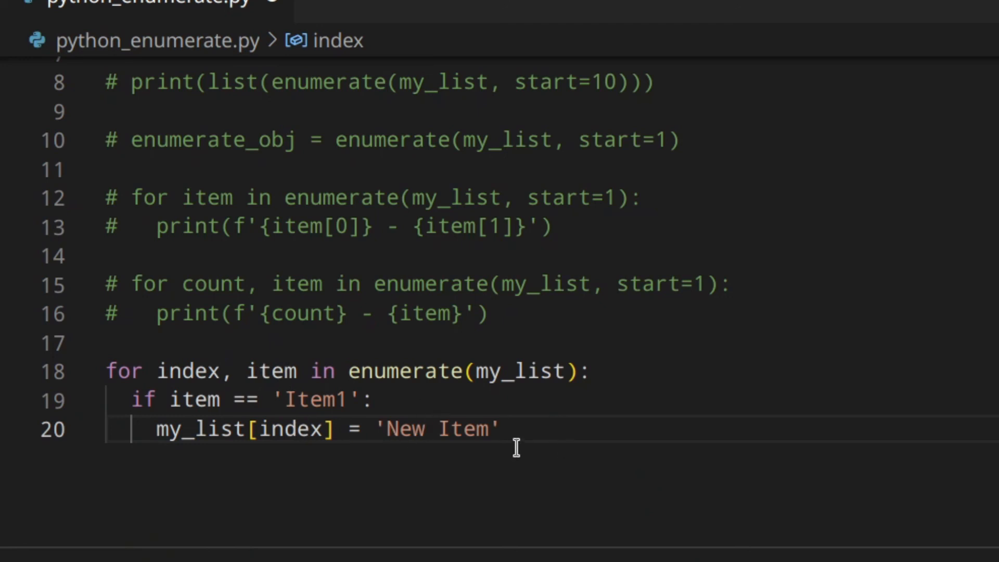
mouse_move(462, 451)
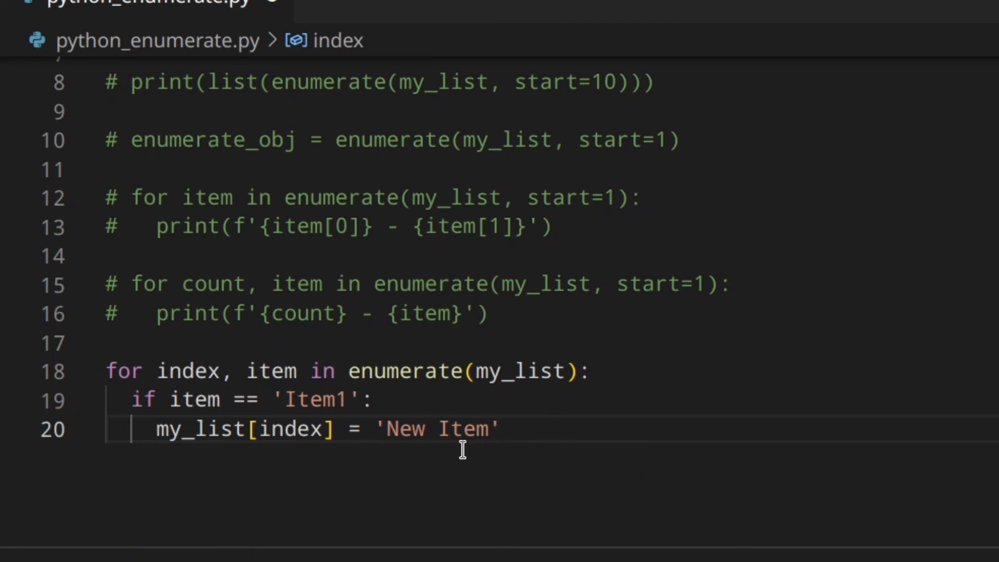
mouse_move(528, 443)
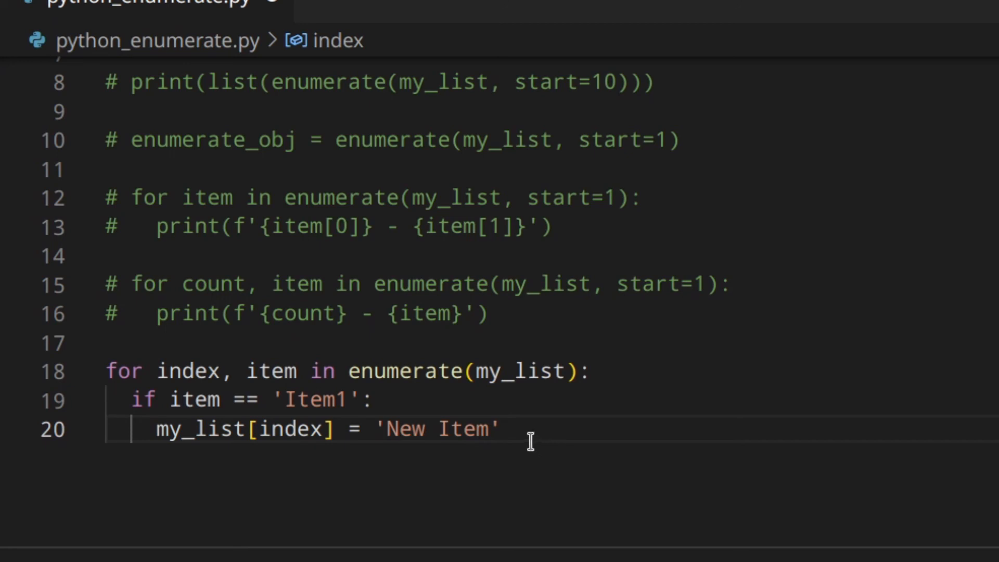
mouse_move(549, 450)
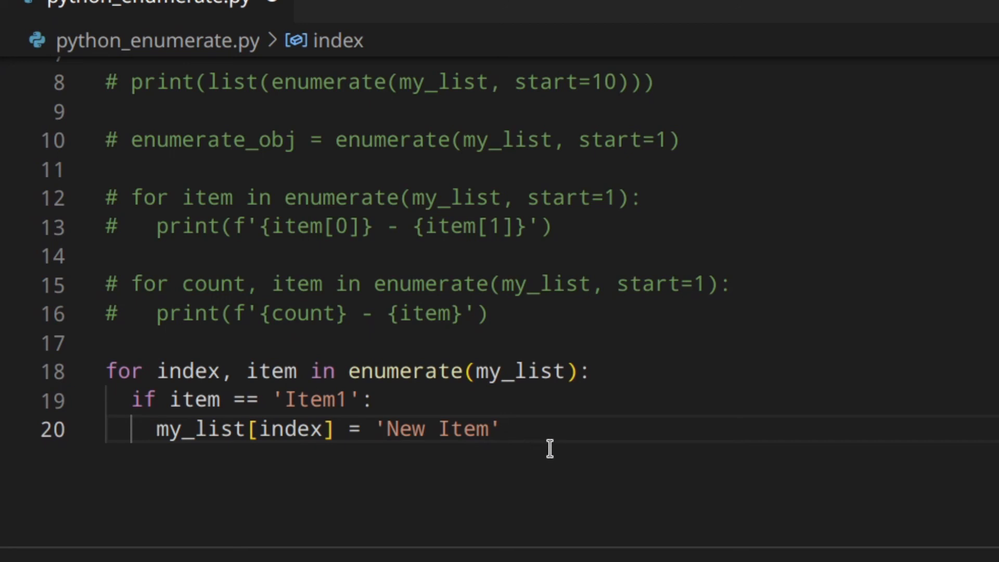
Add print(my_list) after the replacement loop
key("enter")
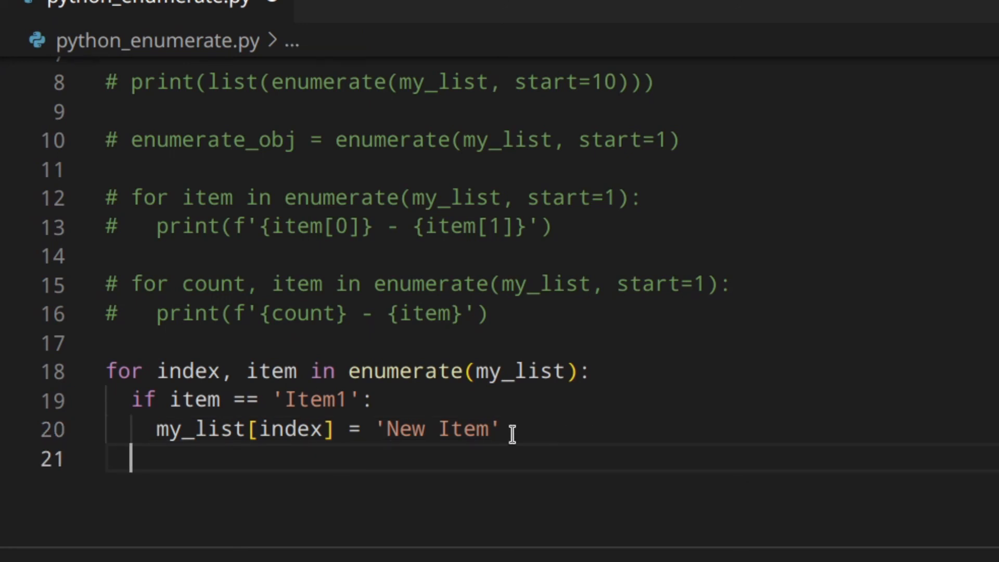
type("print()")
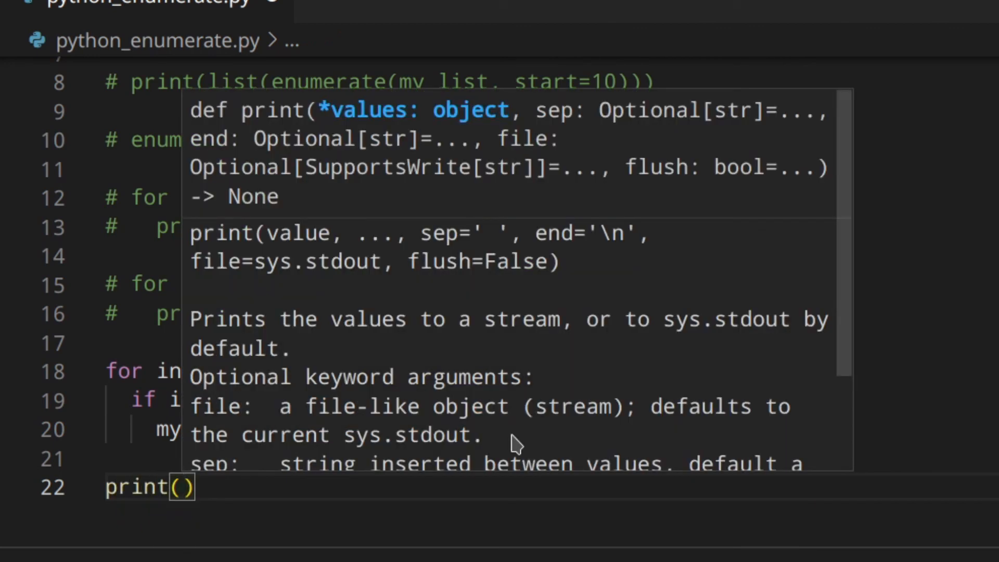
type("my_list")
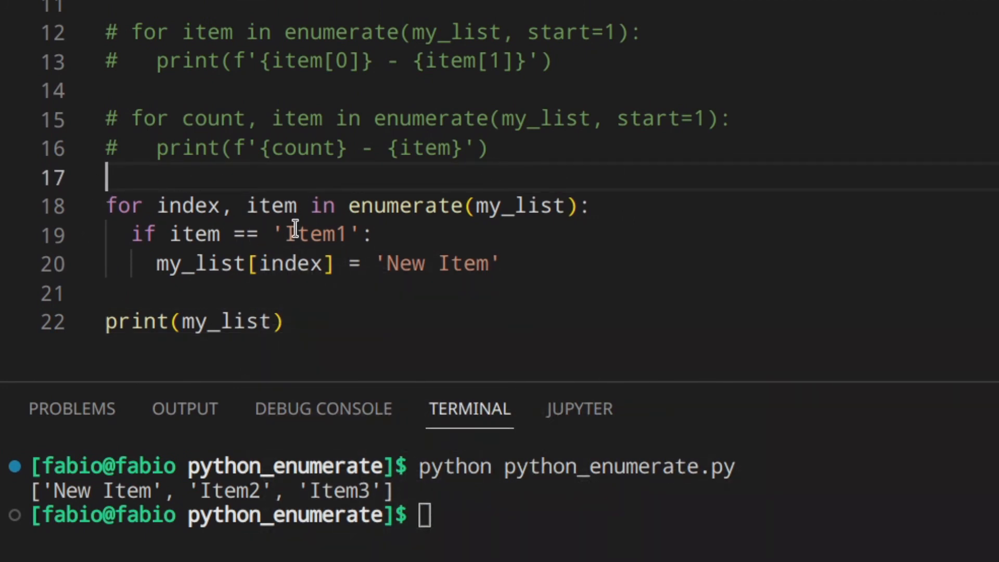
mouse_move(543, 287)
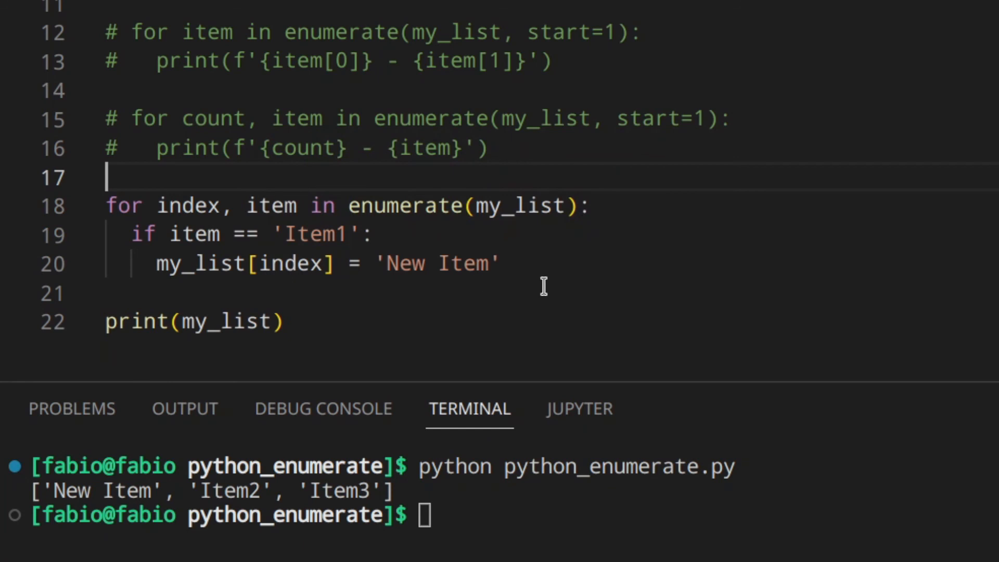